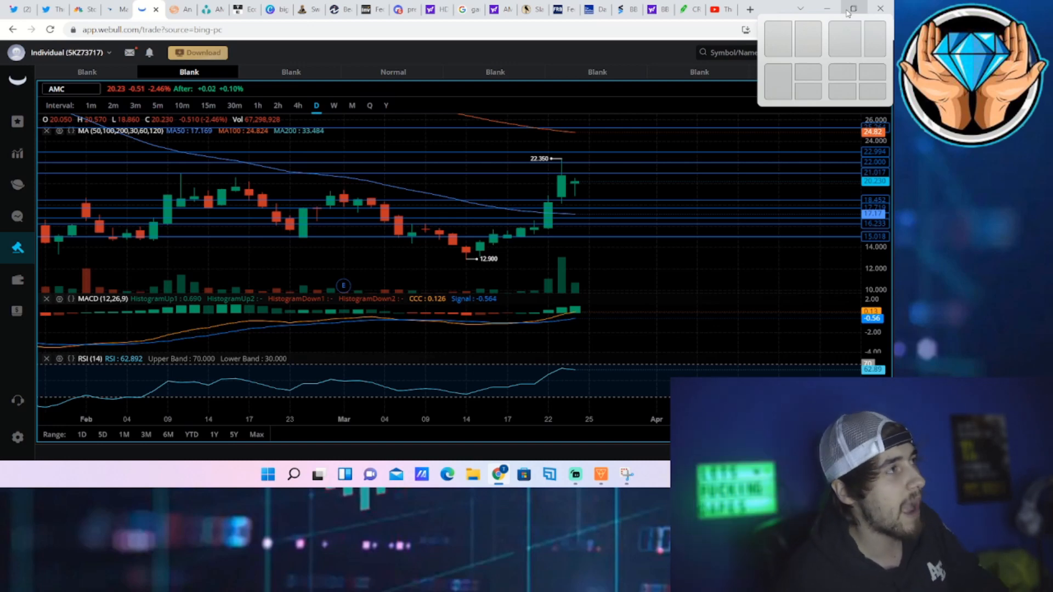
# Step: Switch to the Twitter profile tab with the pinned NATO and Russia poll
pyautogui.click(51, 9)
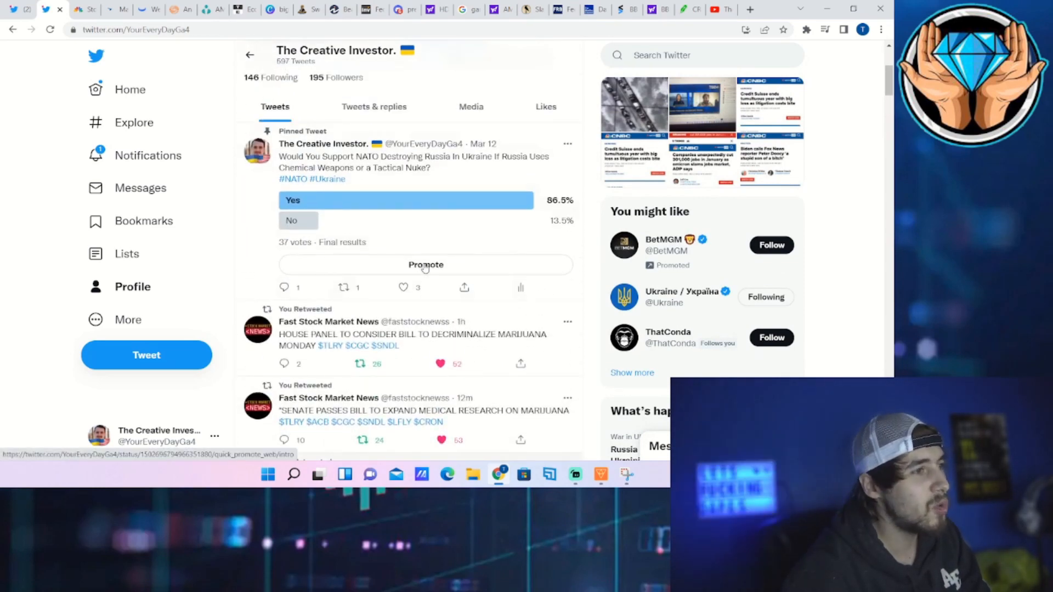
pyautogui.scroll(-3)
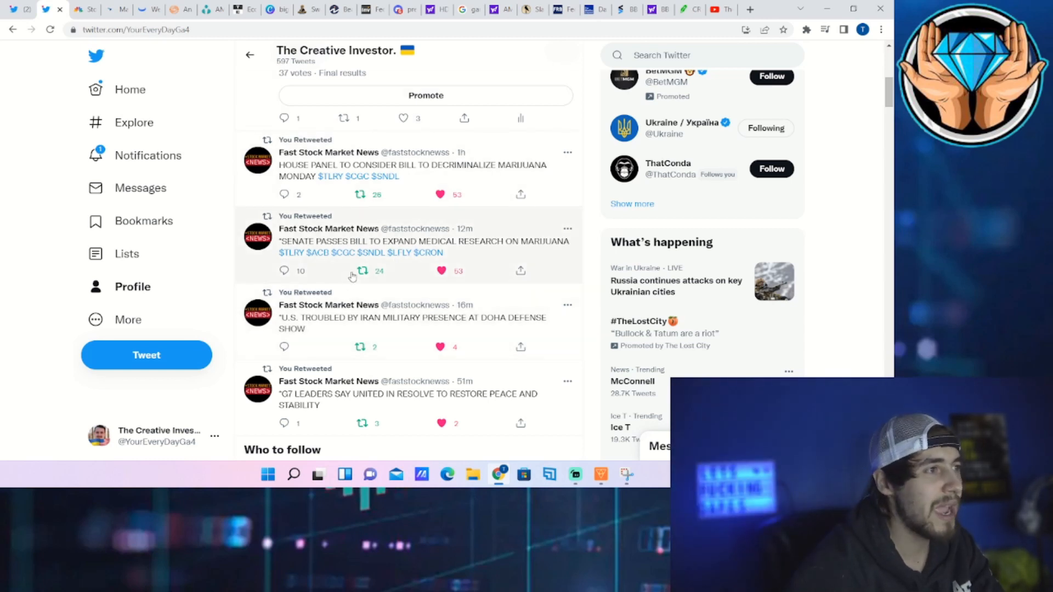
pyautogui.moveTo(360, 270)
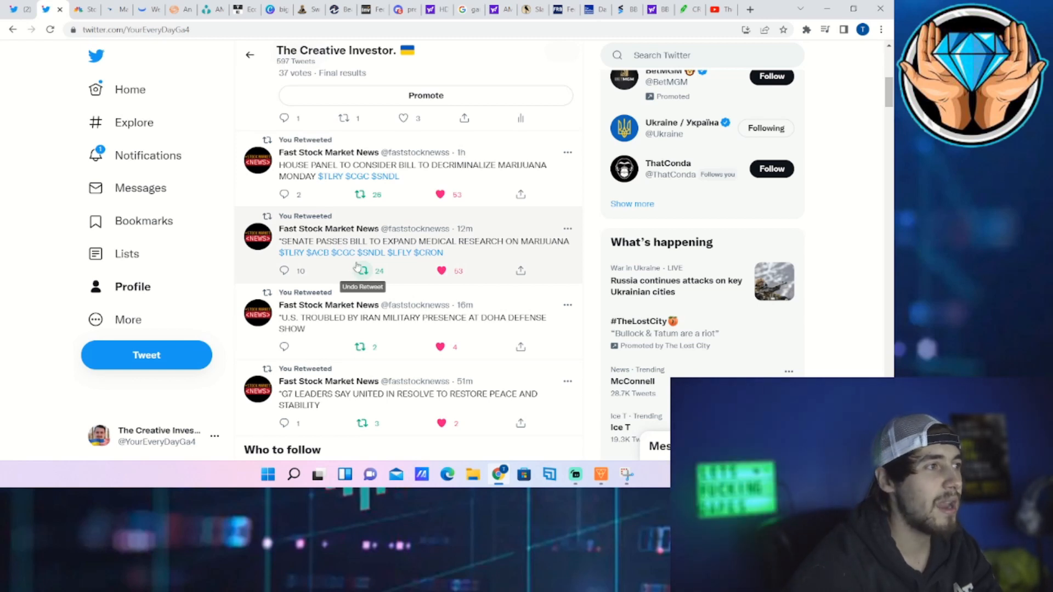
pyautogui.moveTo(342, 259)
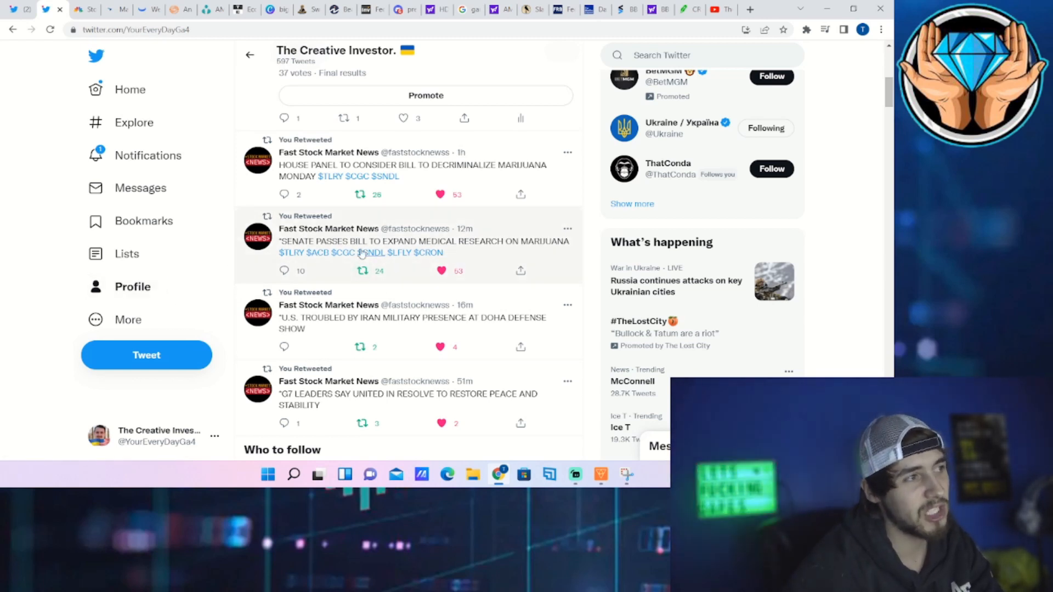
pyautogui.moveTo(465, 230)
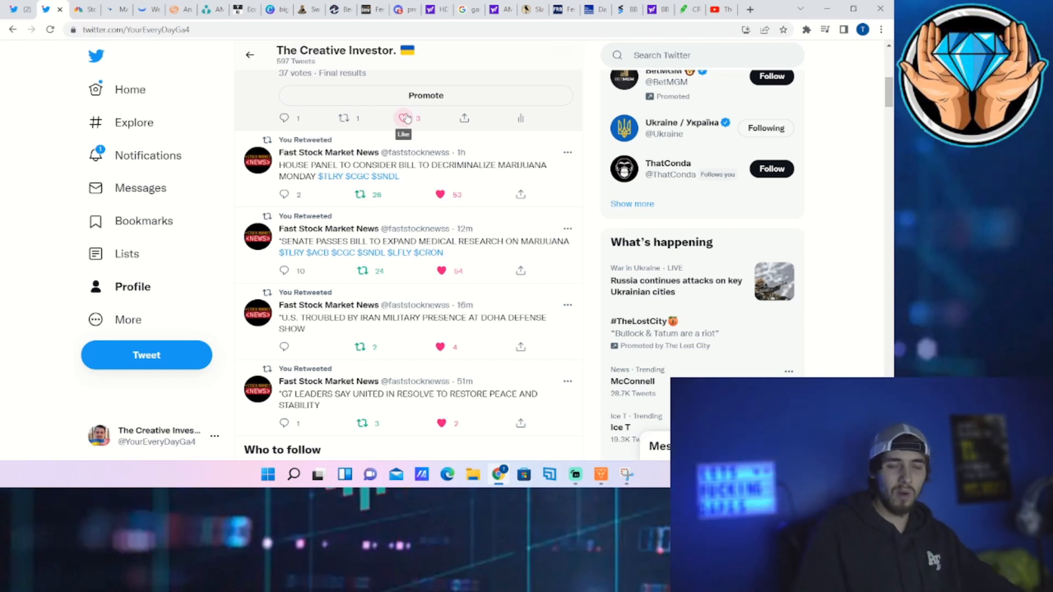
pyautogui.click(403, 119)
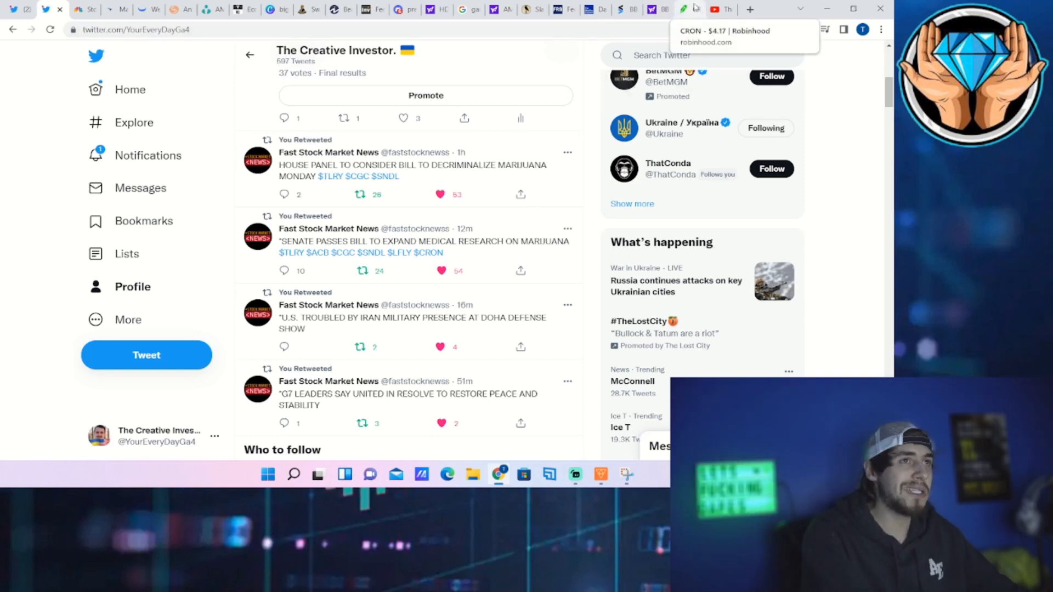
# Step: Open the Cronos Group (CRON) page at $4.16 and scroll down to Options
pyautogui.click(684, 9)
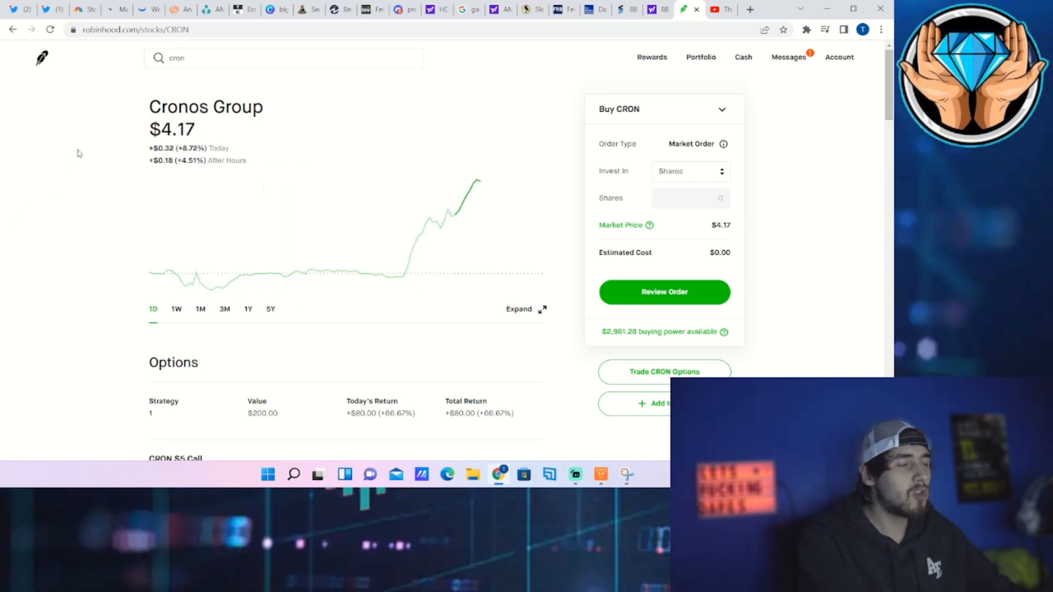
pyautogui.scroll(-3)
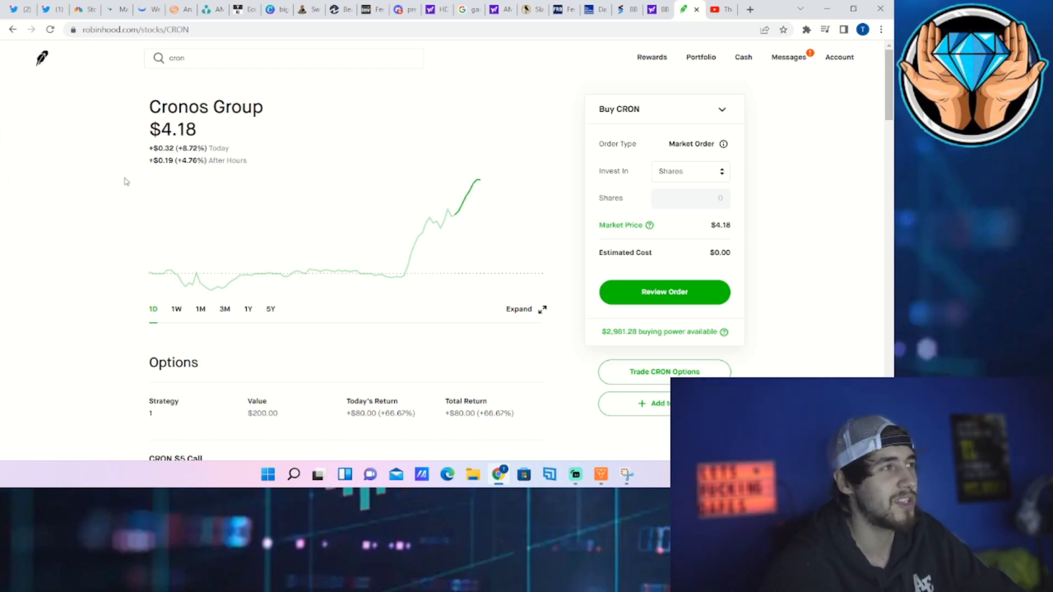
pyautogui.scroll(-3)
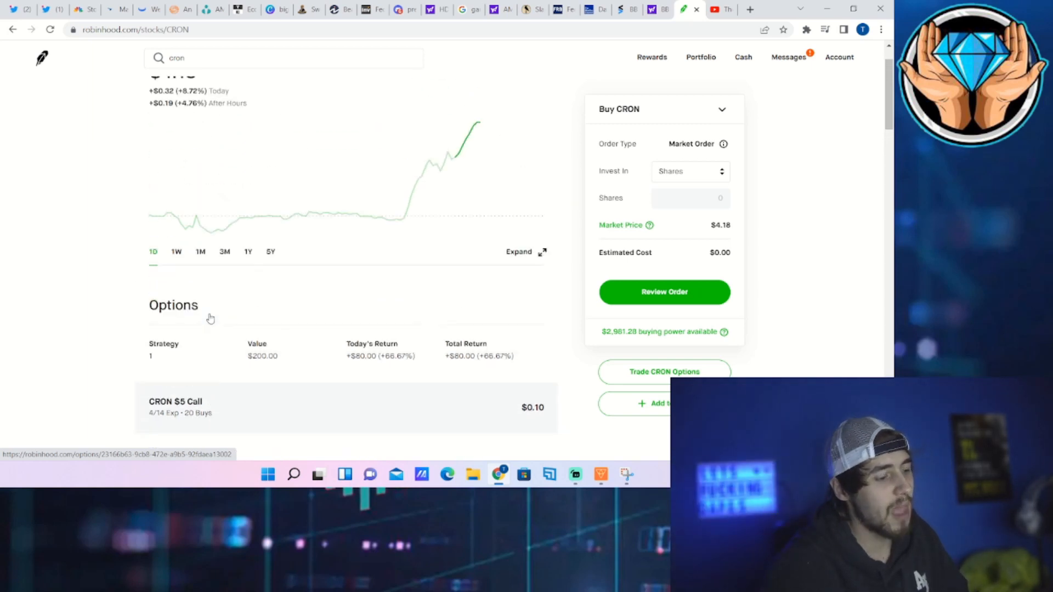
pyautogui.scroll(-3)
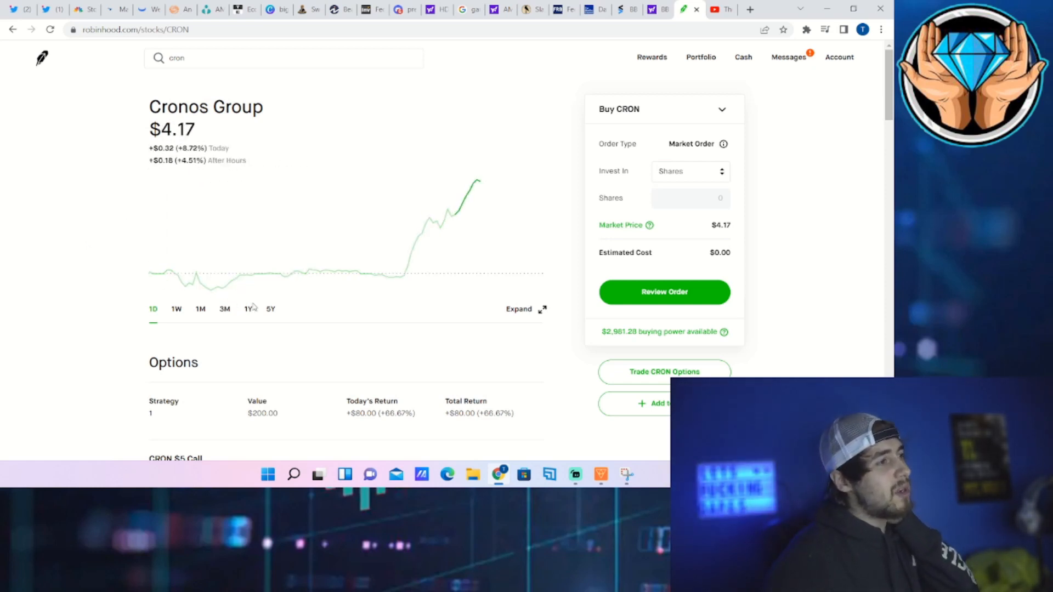
# Step: View CRON's one-year price history, return to the 1D chart, and scroll down
pyautogui.click(248, 309)
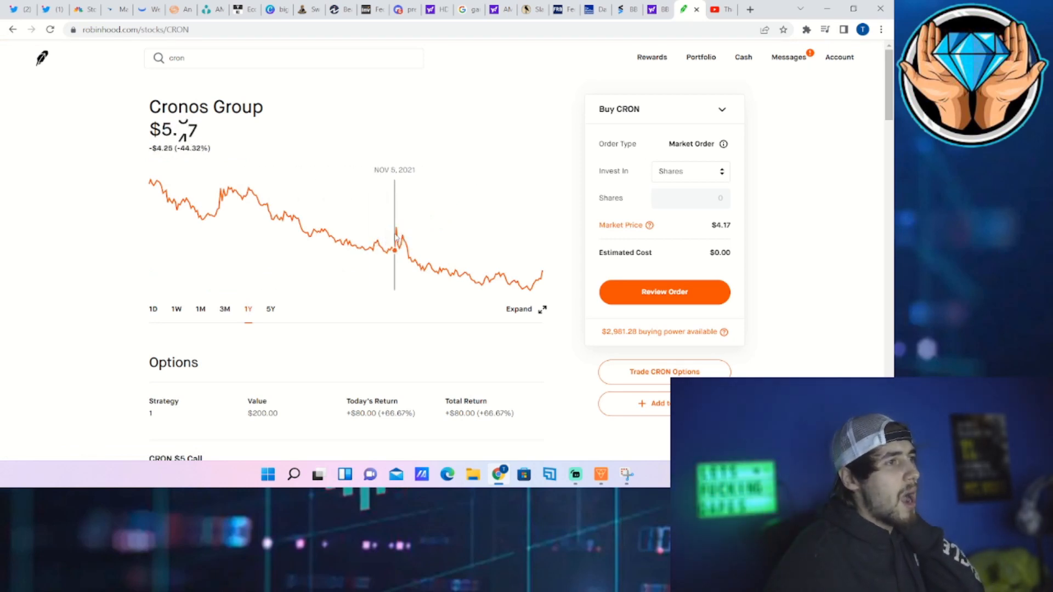
pyautogui.click(153, 308)
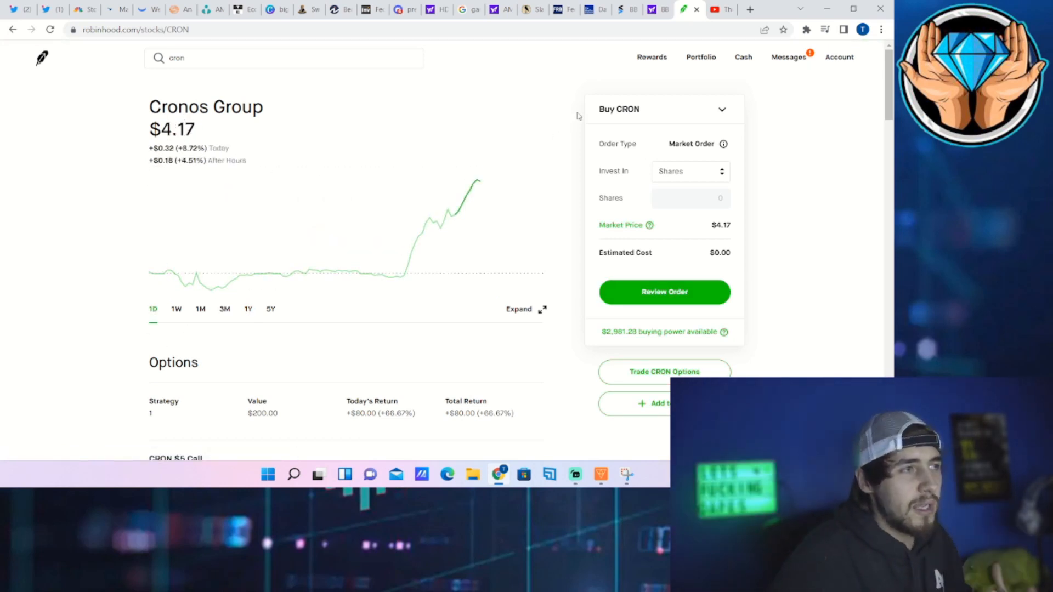
pyautogui.moveTo(579, 96)
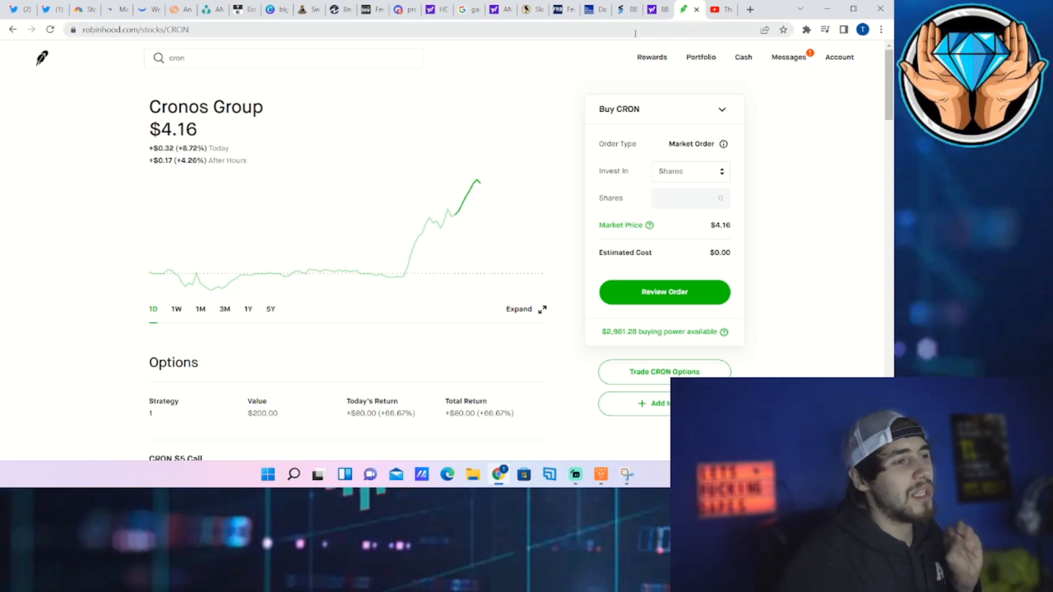
pyautogui.moveTo(494, 116)
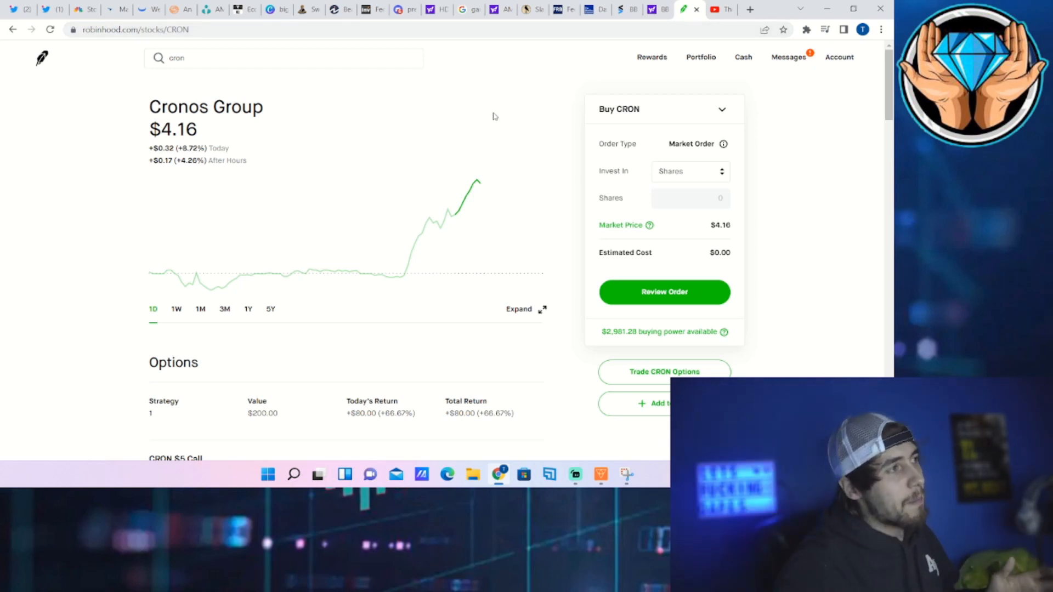
pyautogui.scroll(-3)
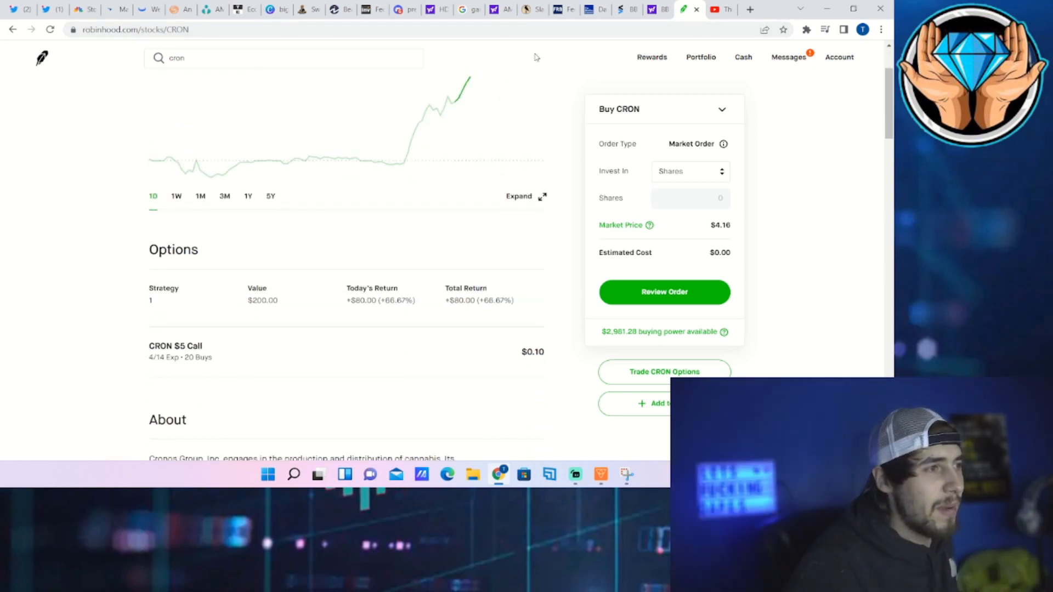
pyautogui.moveTo(540, 186)
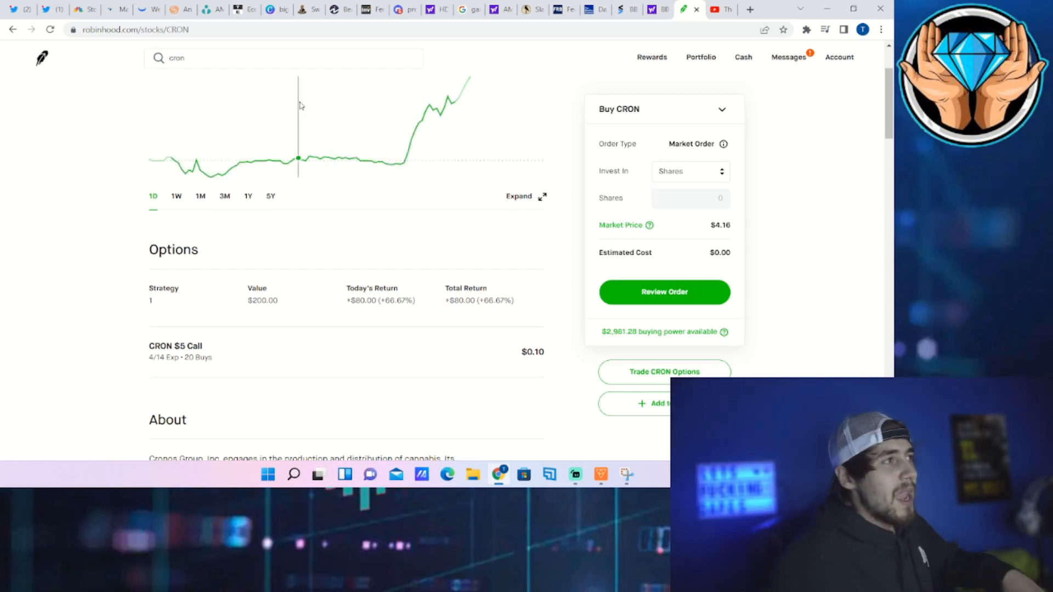
pyautogui.scroll(-3)
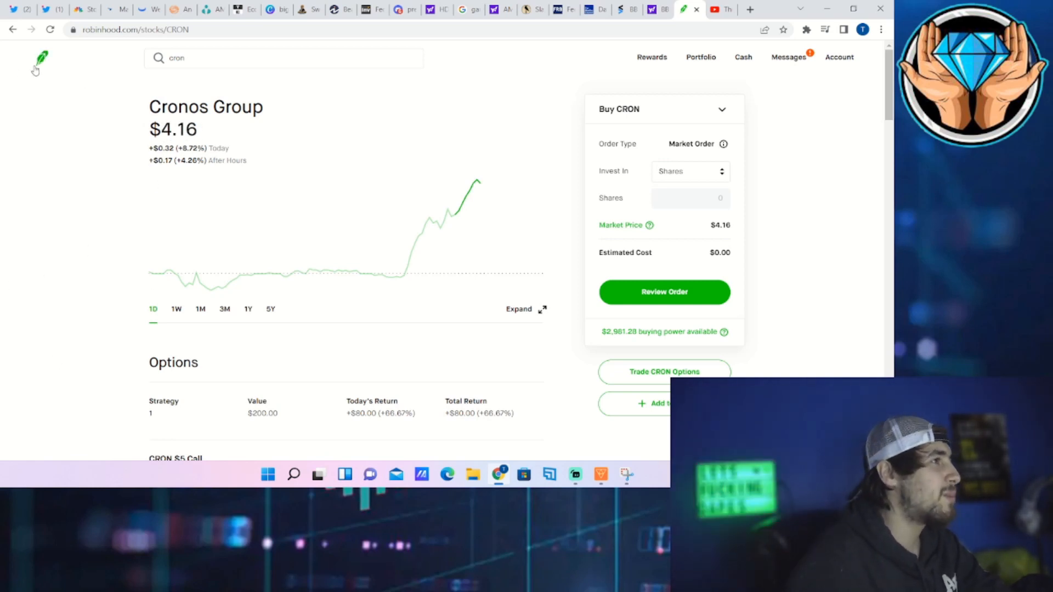
# Step: Return to the Twitter profile feed, then switch to Ortex's AMC short interest page
pyautogui.click(52, 9)
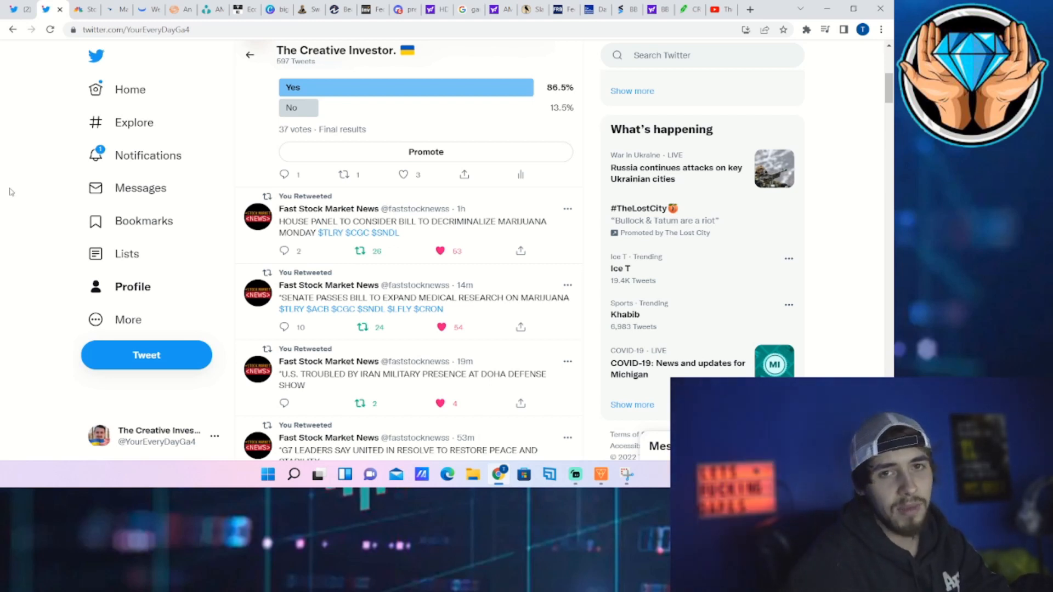
pyautogui.moveTo(102, 141)
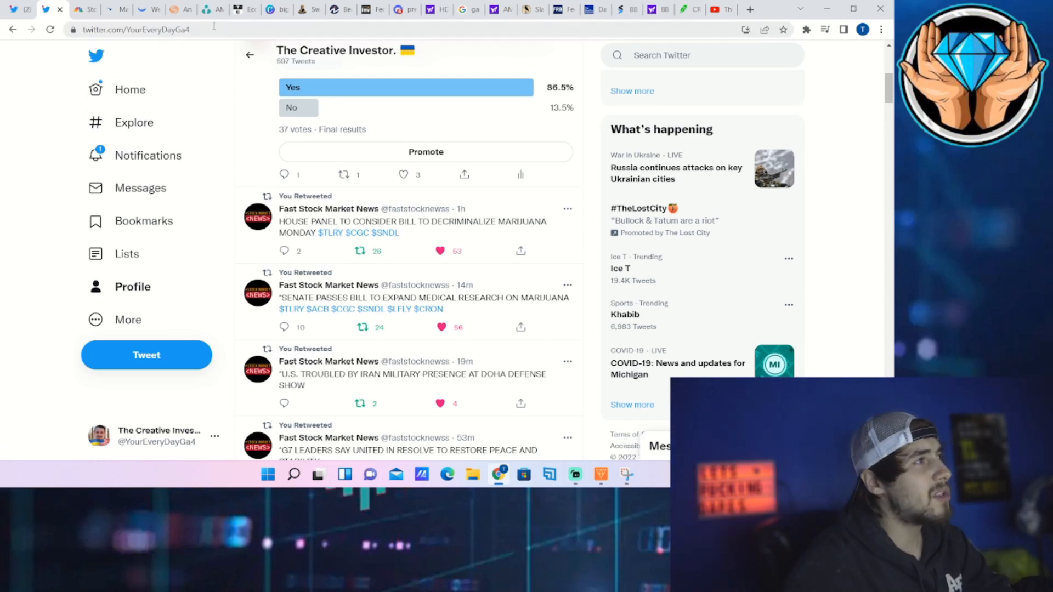
pyautogui.click(213, 9)
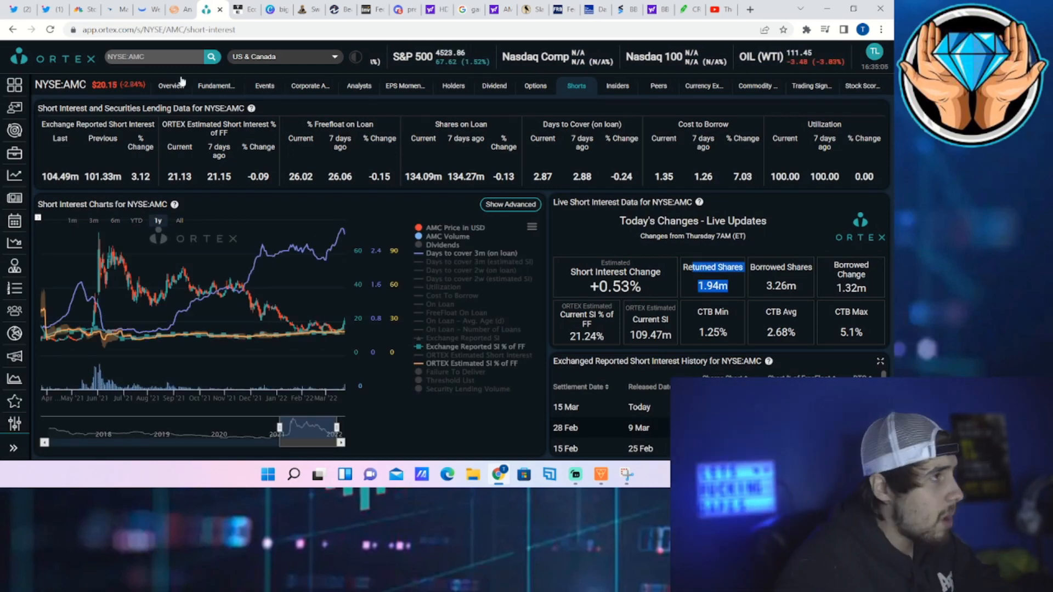
# Step: Glance at Webull's AMC daily chart, then return to Ortex AMC shorts (109.47m short)
pyautogui.click(141, 10)
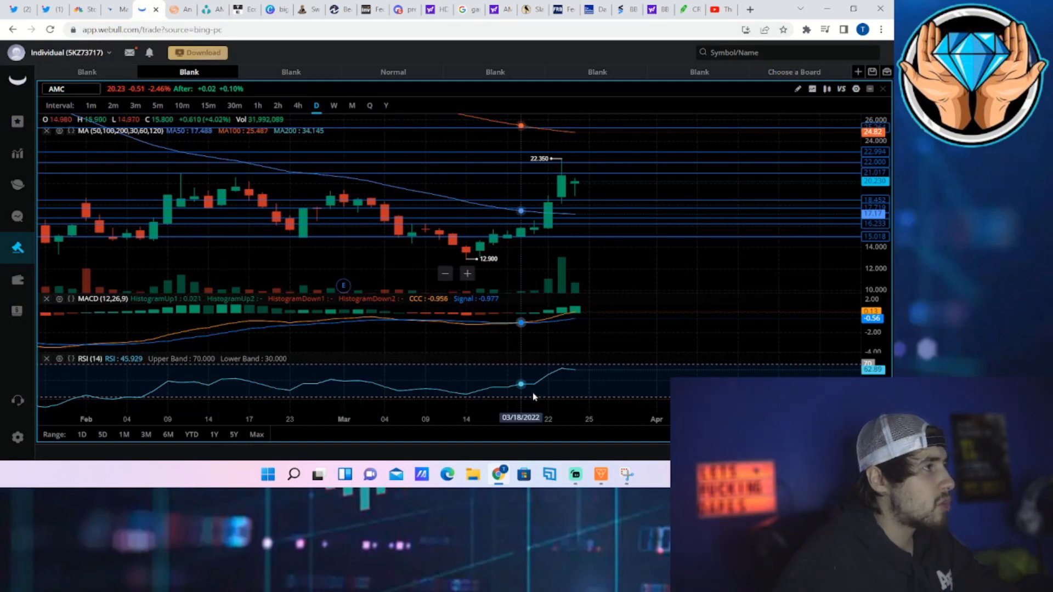
pyautogui.moveTo(547, 224)
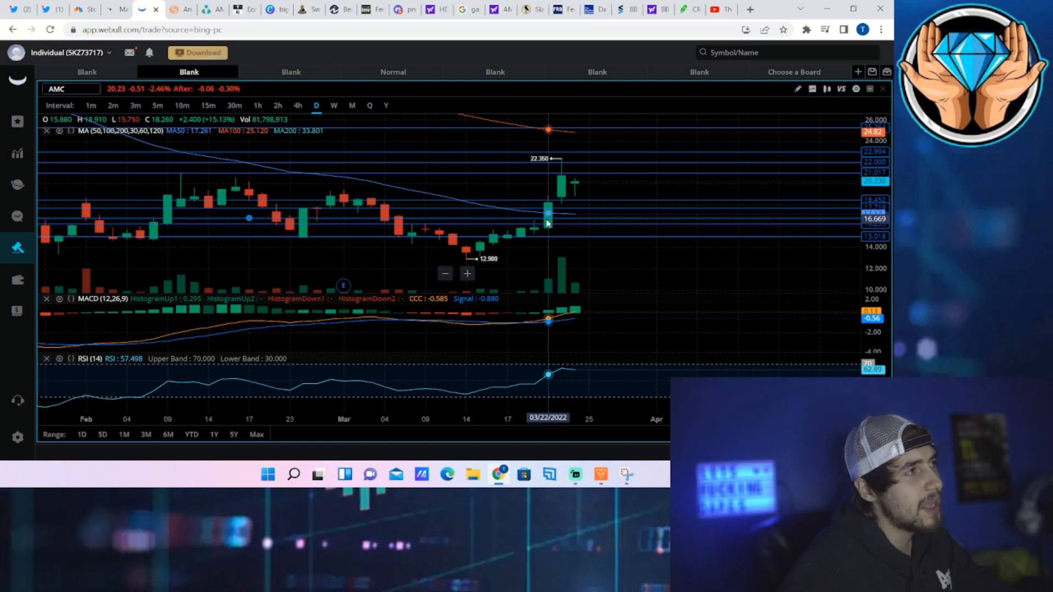
pyautogui.click(204, 8)
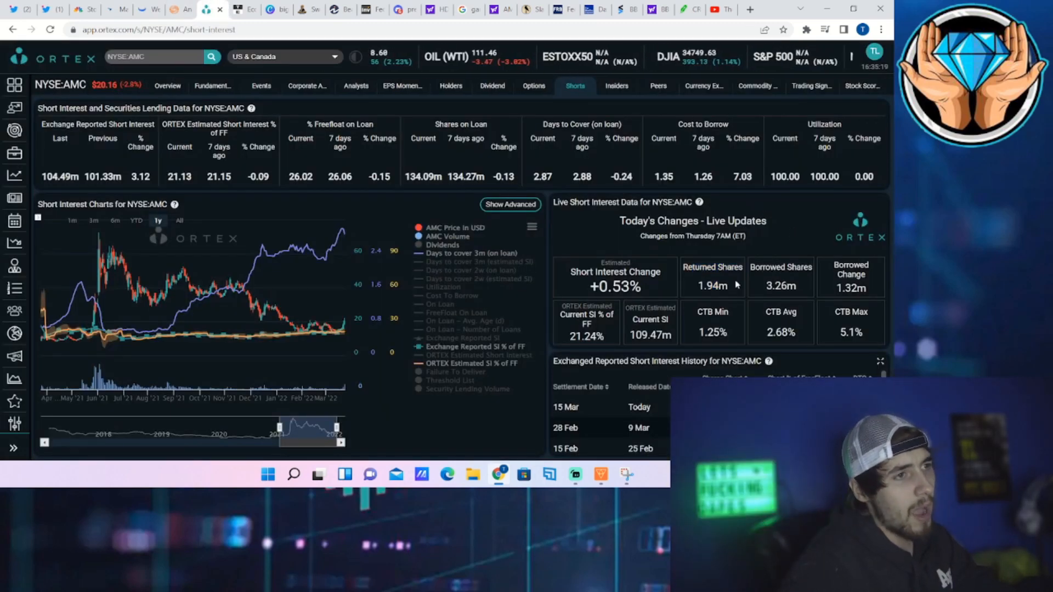
pyautogui.doubleClick(712, 285)
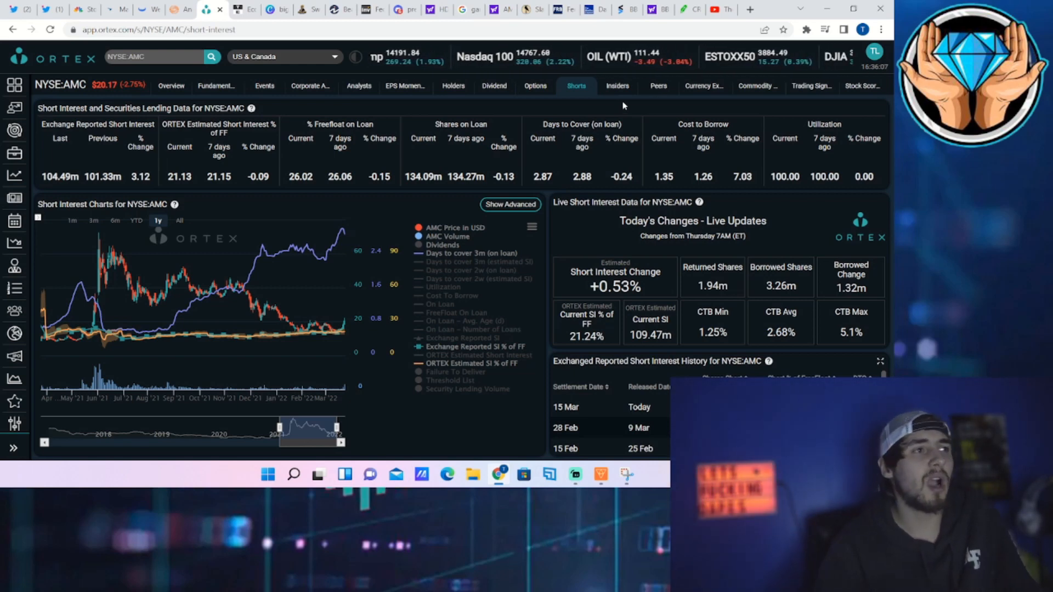
# Step: Open Ortex's AMC Options tab with option chain, options flow and sentiment
pyautogui.click(535, 86)
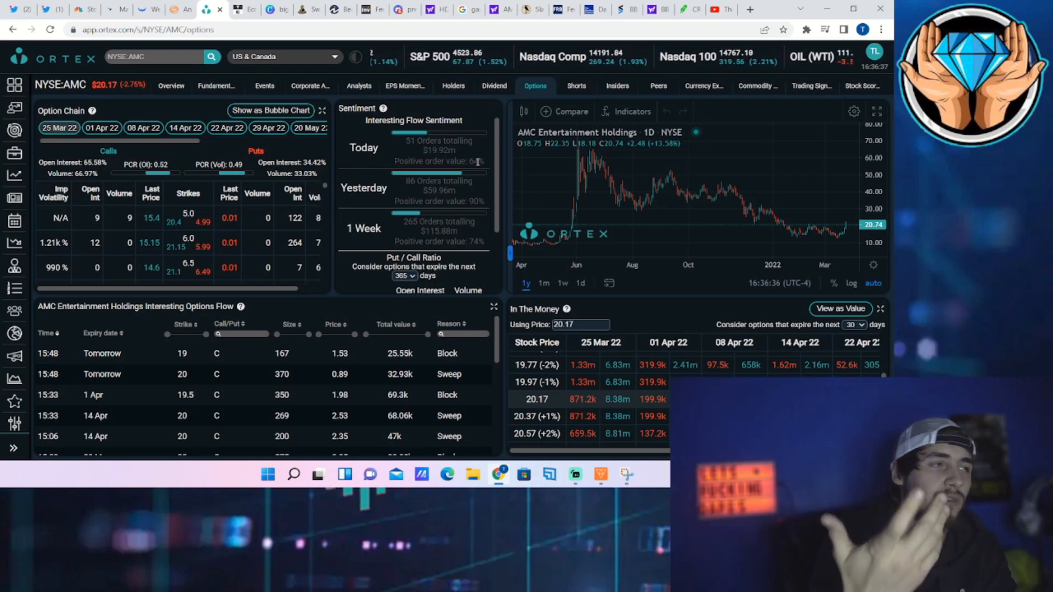
pyautogui.moveTo(554, 181)
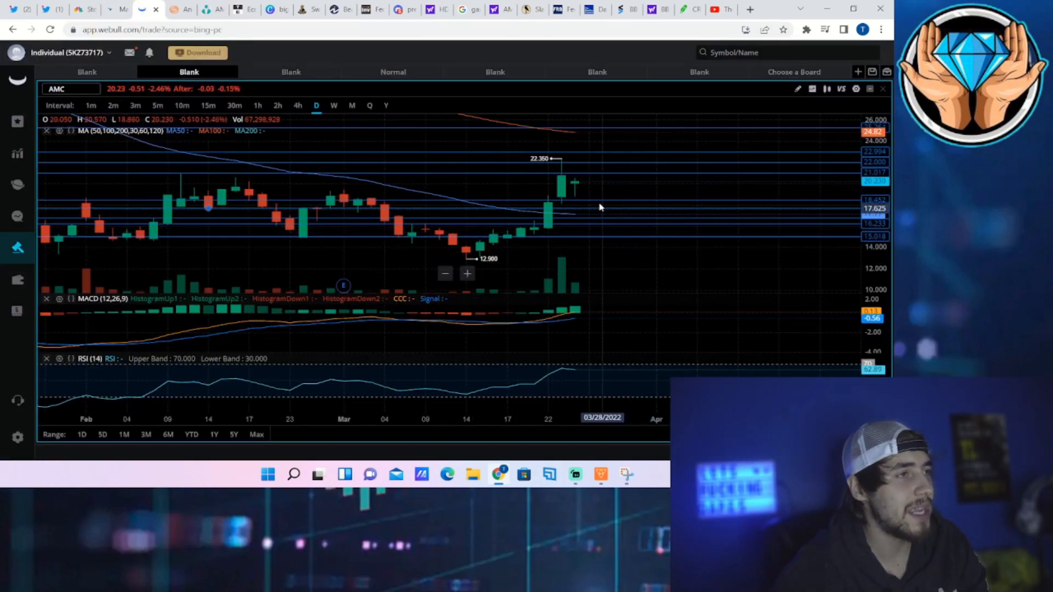
pyautogui.moveTo(631, 244)
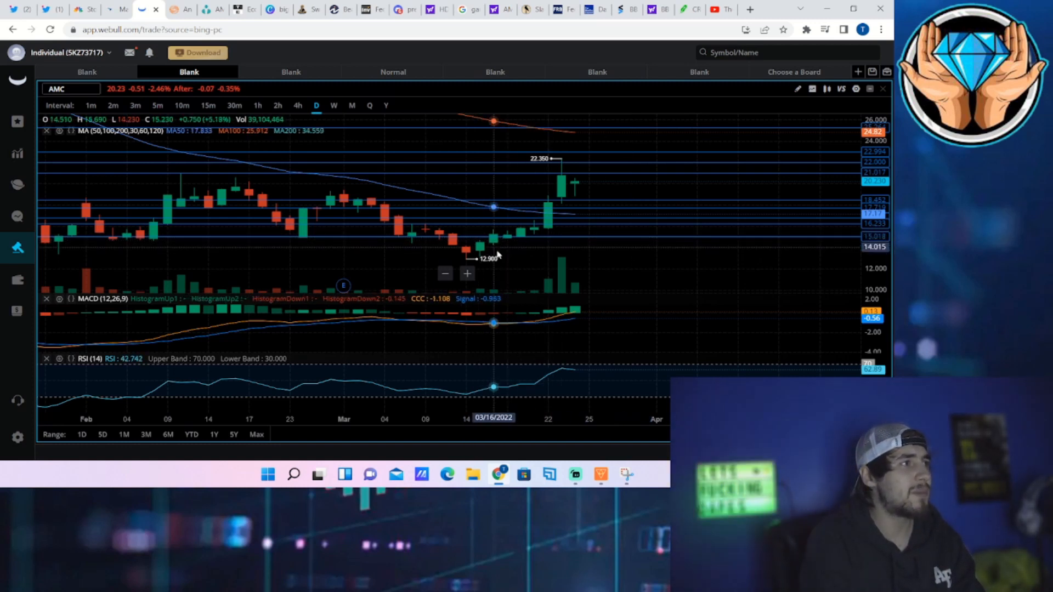
pyautogui.moveTo(505, 247)
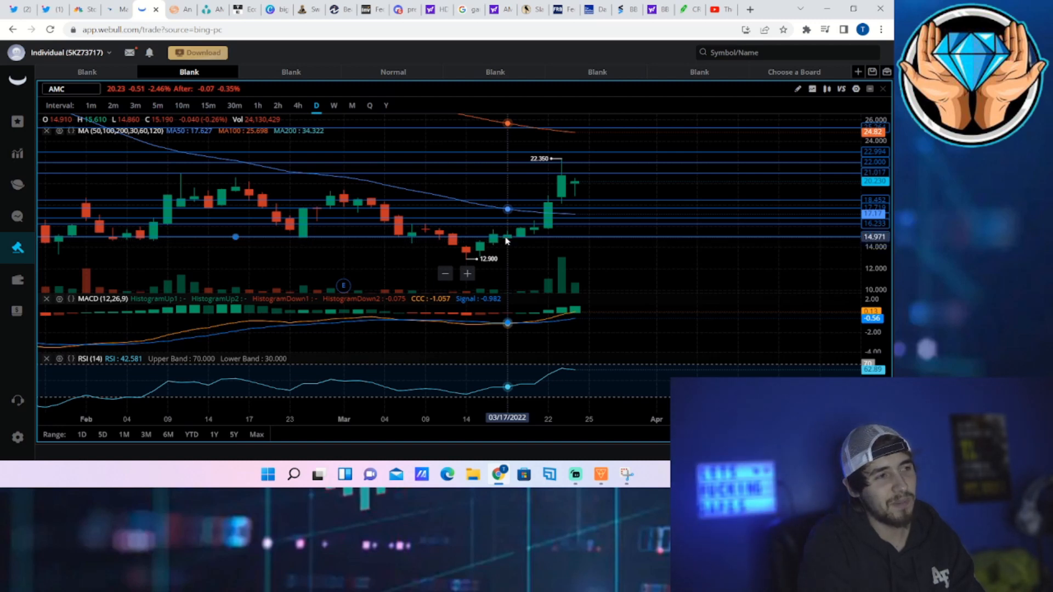
pyautogui.moveTo(478, 255)
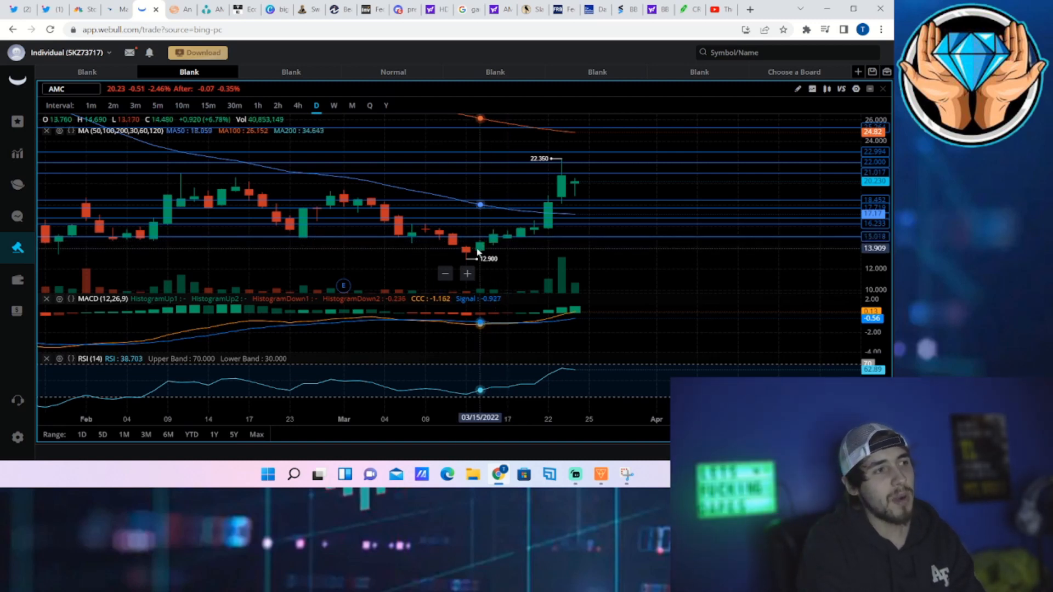
pyautogui.moveTo(548, 230)
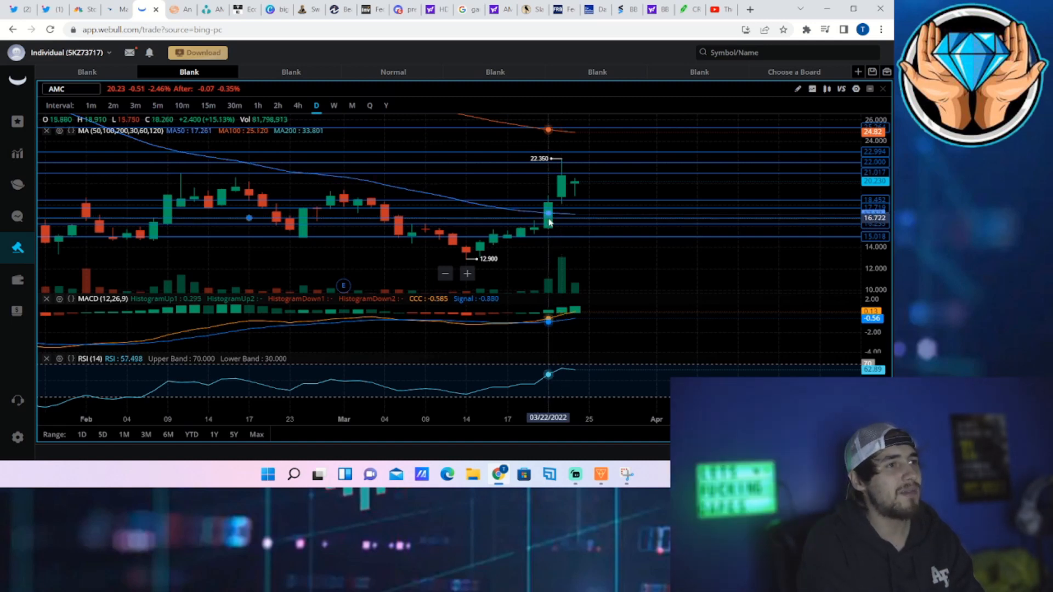
pyautogui.moveTo(574, 192)
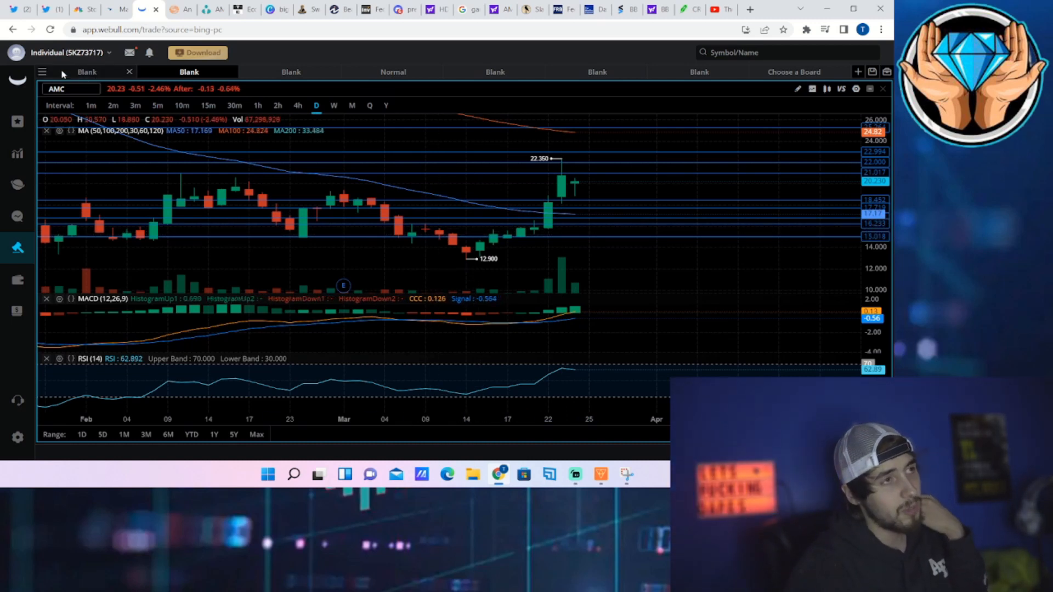
pyautogui.moveTo(533, 188)
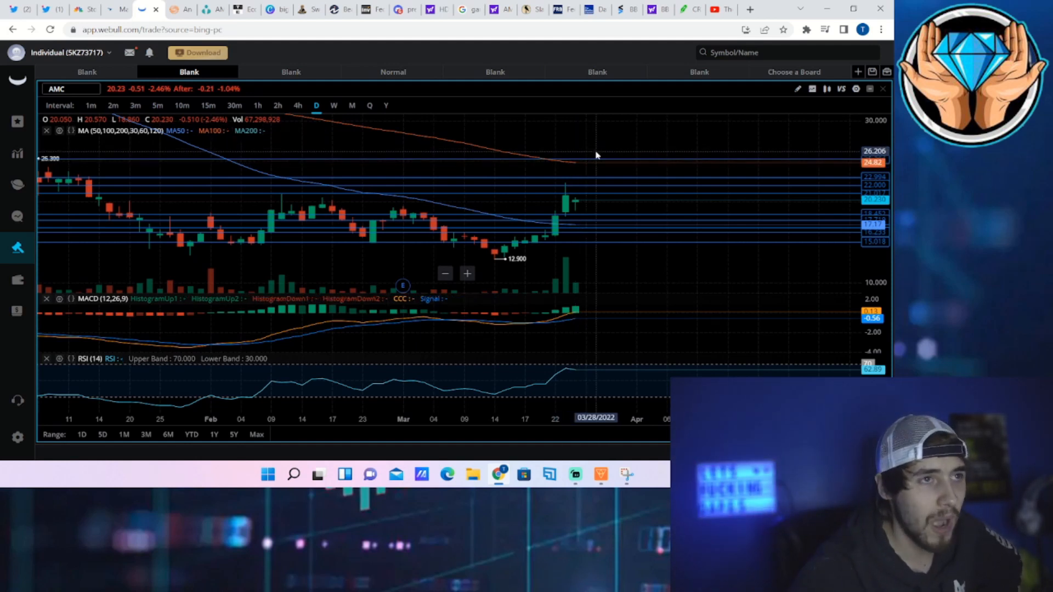
pyautogui.moveTo(581, 215)
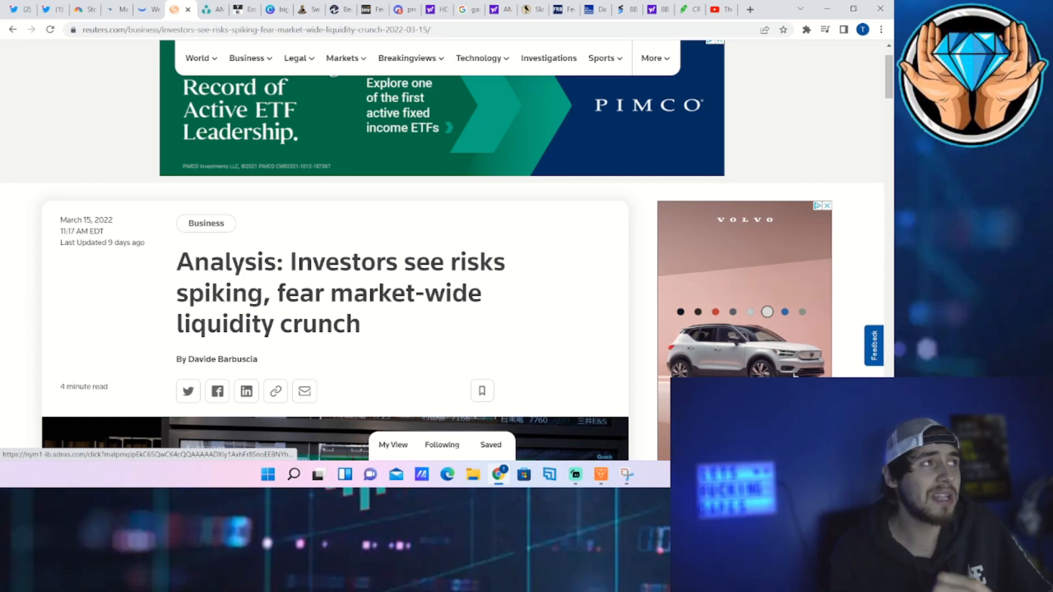
# Step: Search Ortex for 'spy', select ARCA:SPY, and open its Shorts page
pyautogui.click(216, 9)
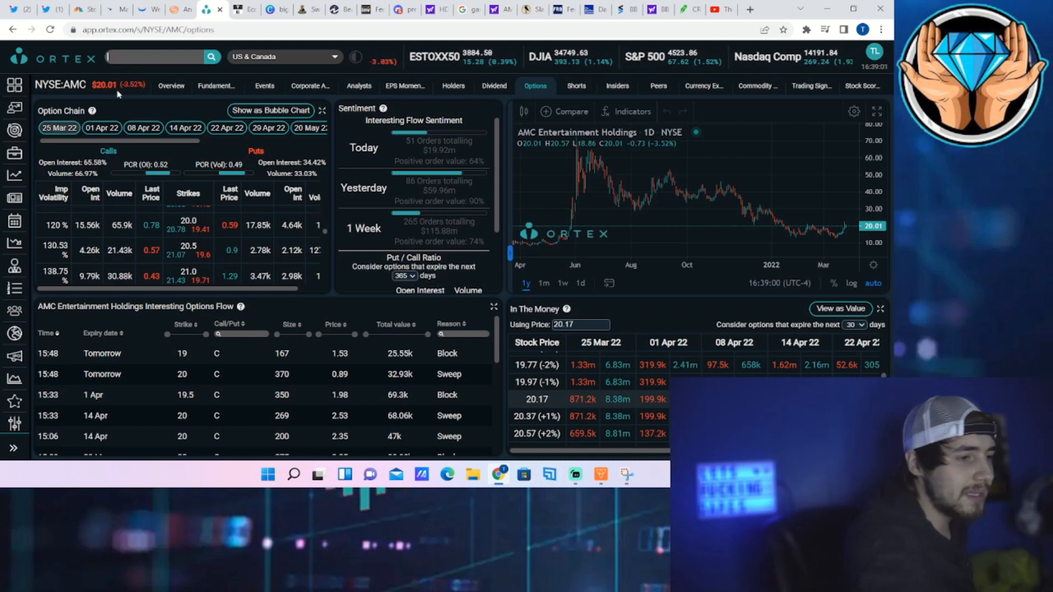
pyautogui.write('spy')
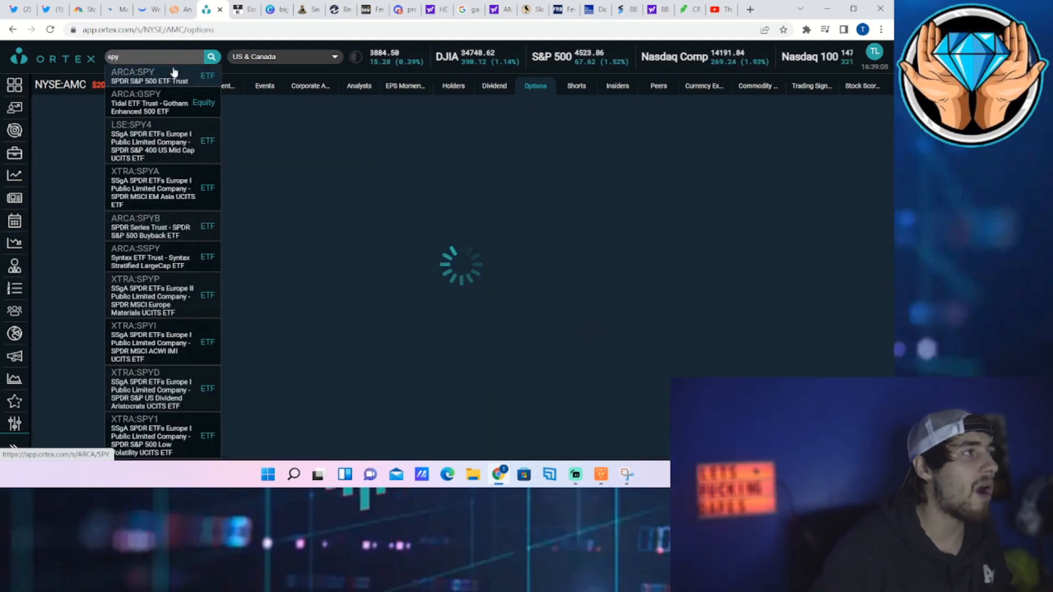
pyautogui.click(161, 76)
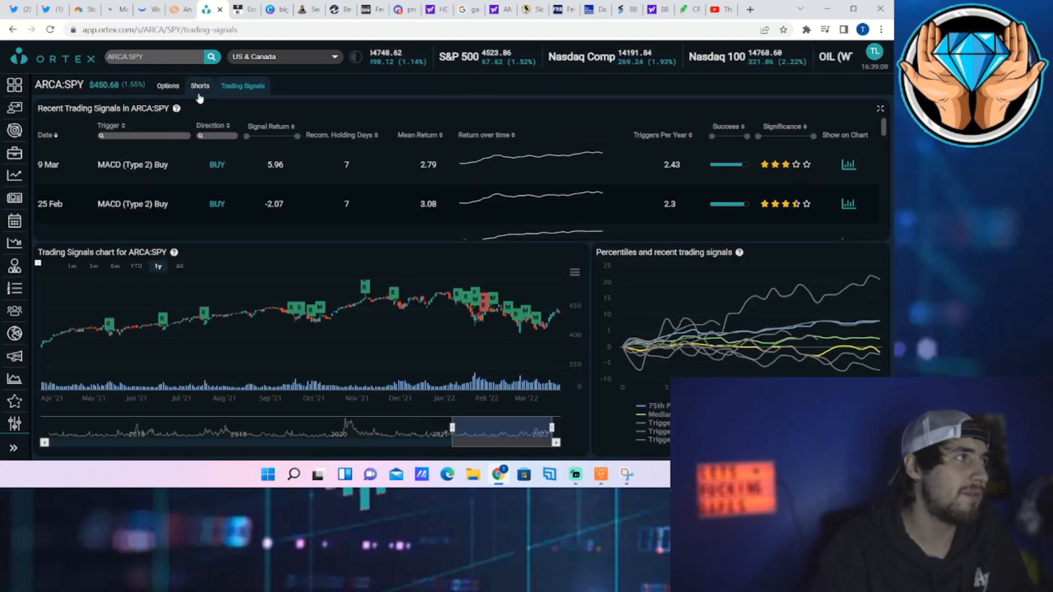
pyautogui.click(200, 86)
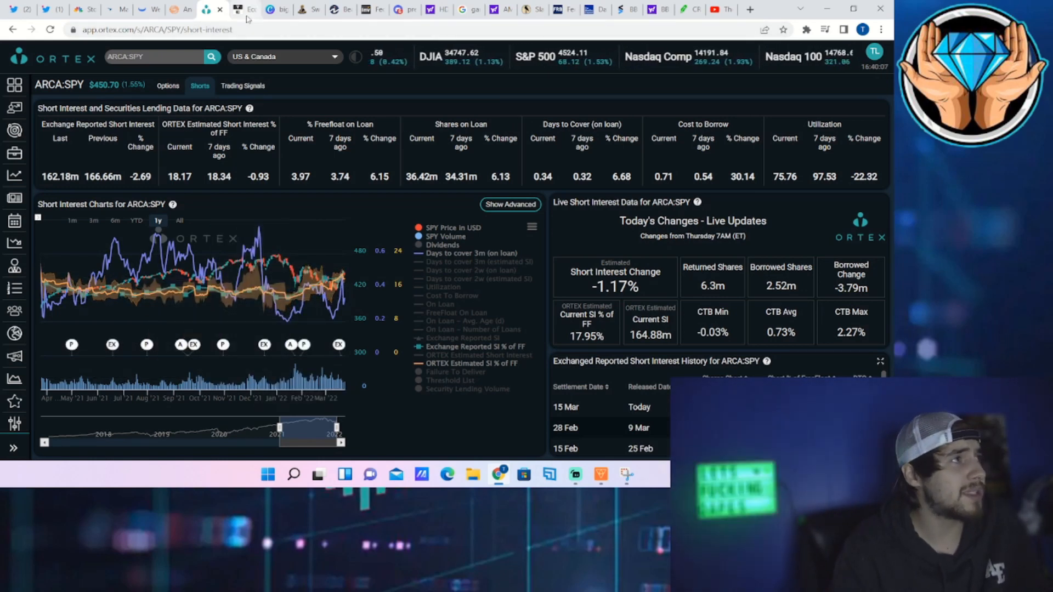
pyautogui.moveTo(243, 9)
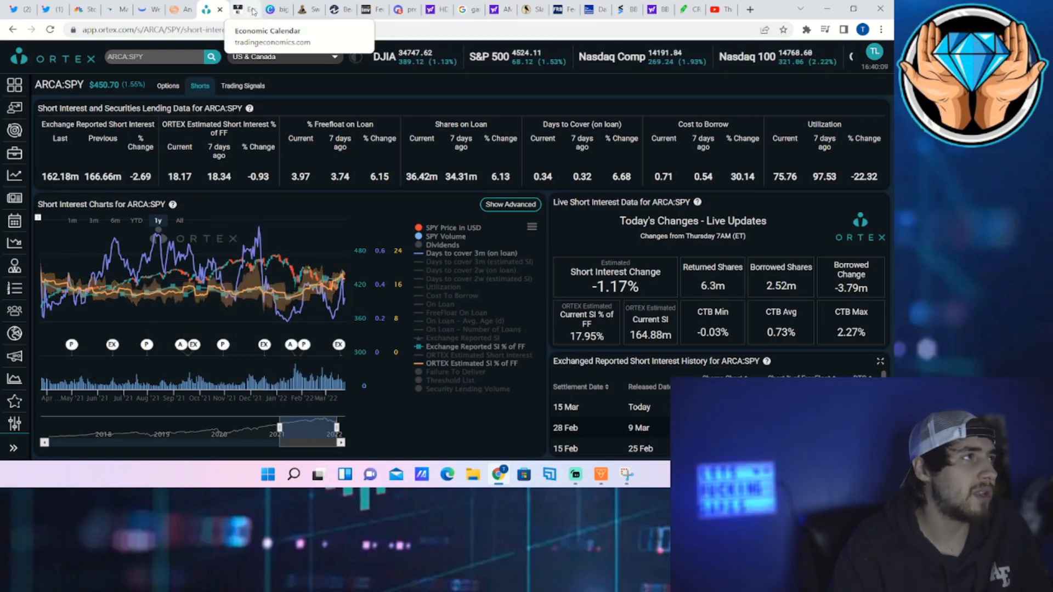
# Step: Scroll the Trading Economics calendar past Friday's US Michigan releases to March 26-28
pyautogui.click(249, 9)
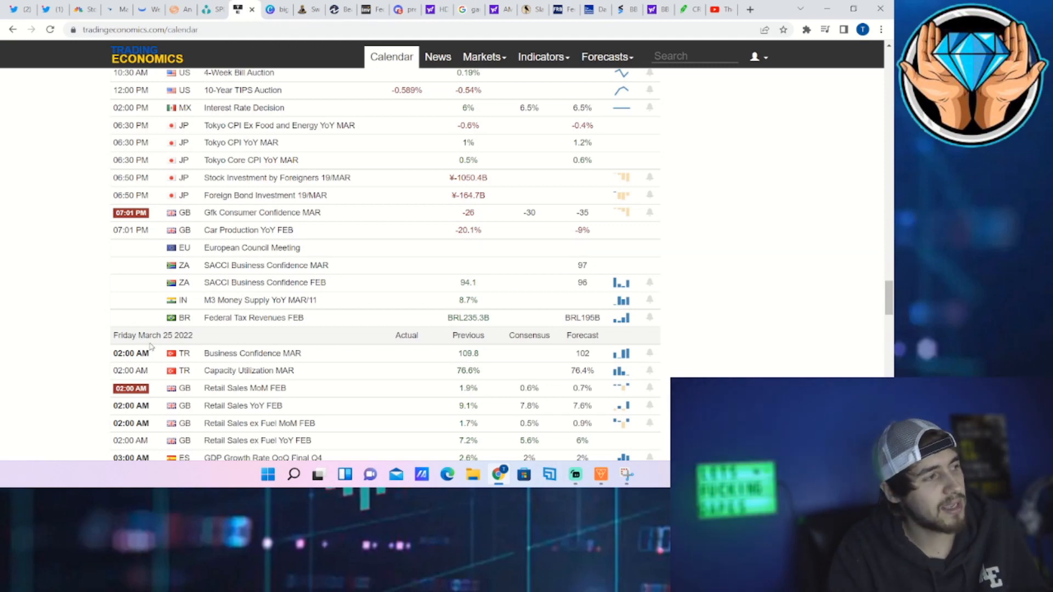
pyautogui.scroll(-3)
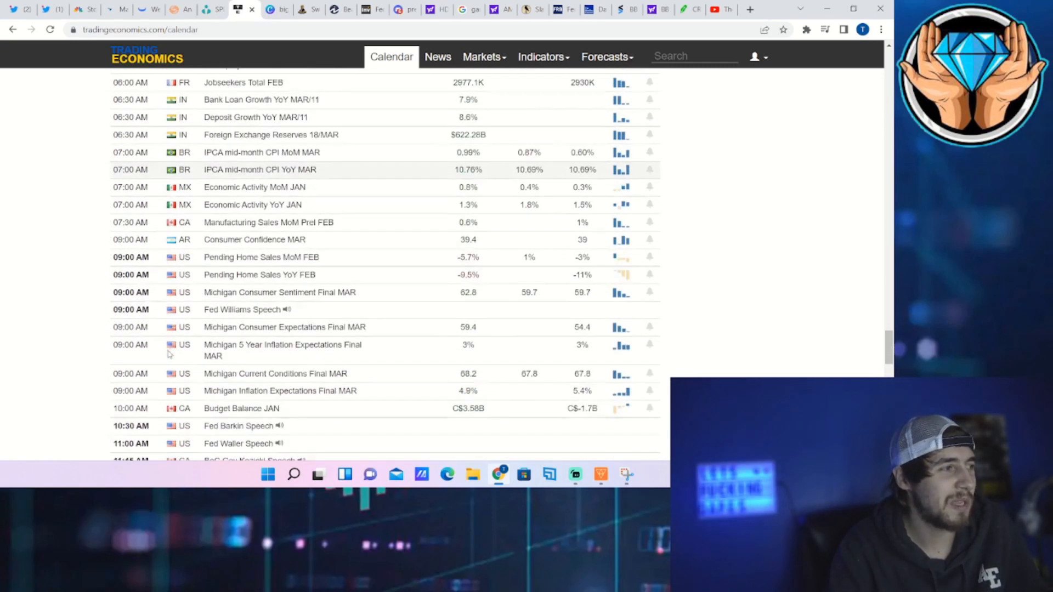
pyautogui.moveTo(172, 344)
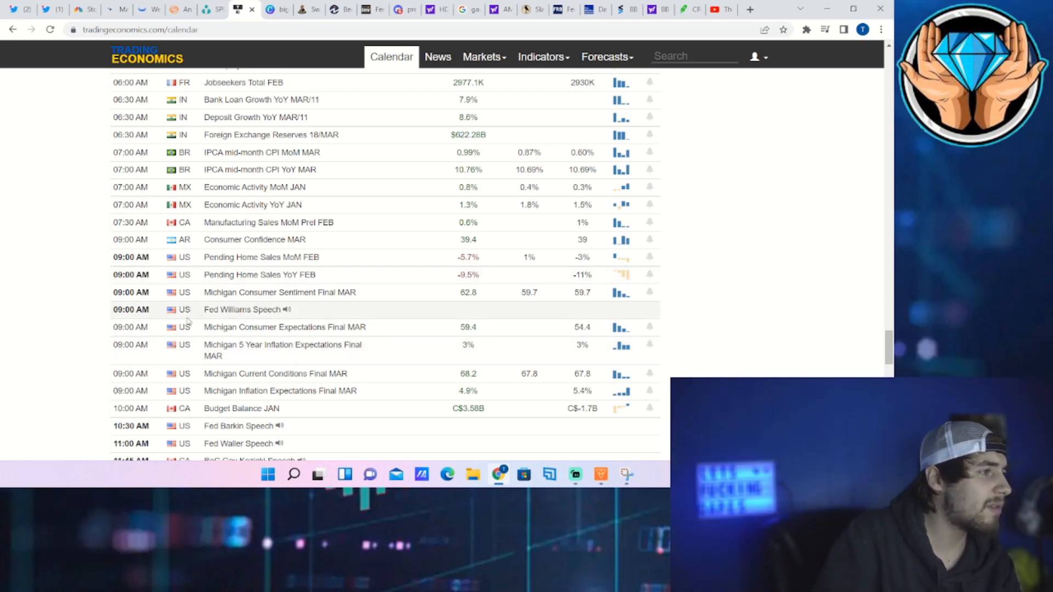
pyautogui.moveTo(222, 399)
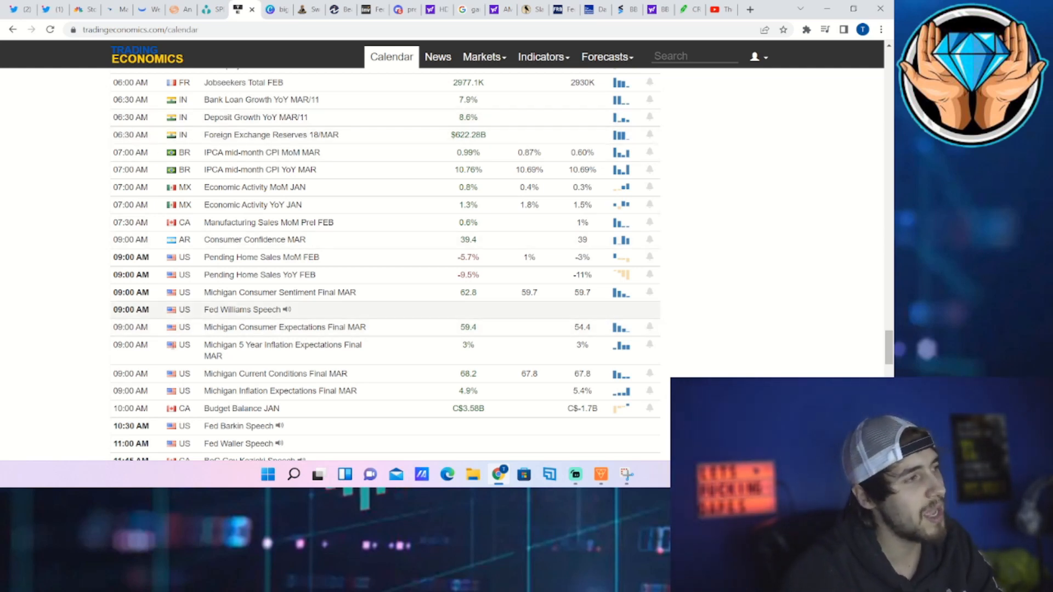
pyautogui.doubleClick(274, 292)
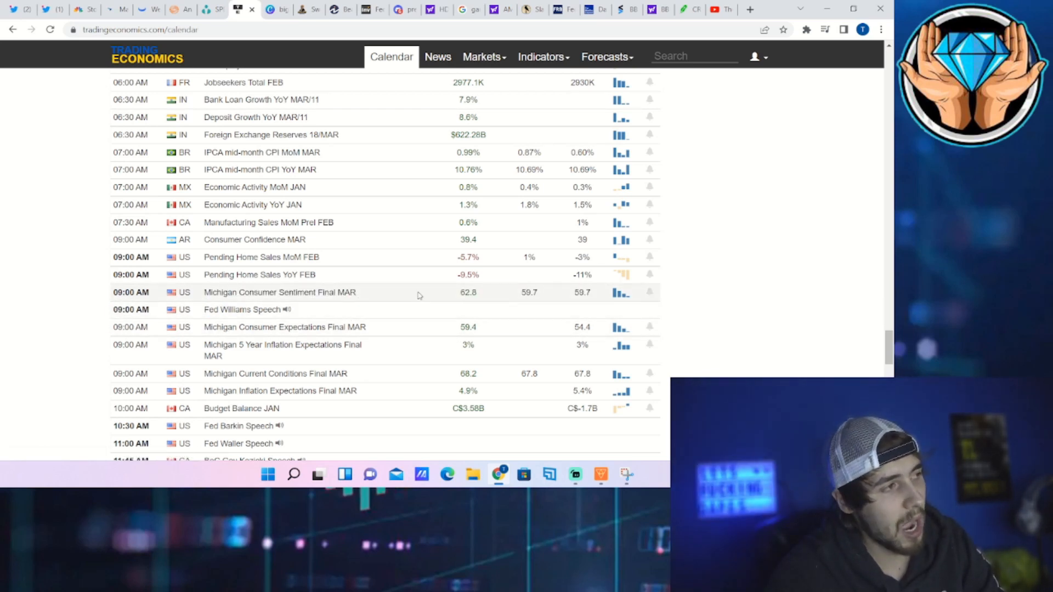
pyautogui.moveTo(279, 292)
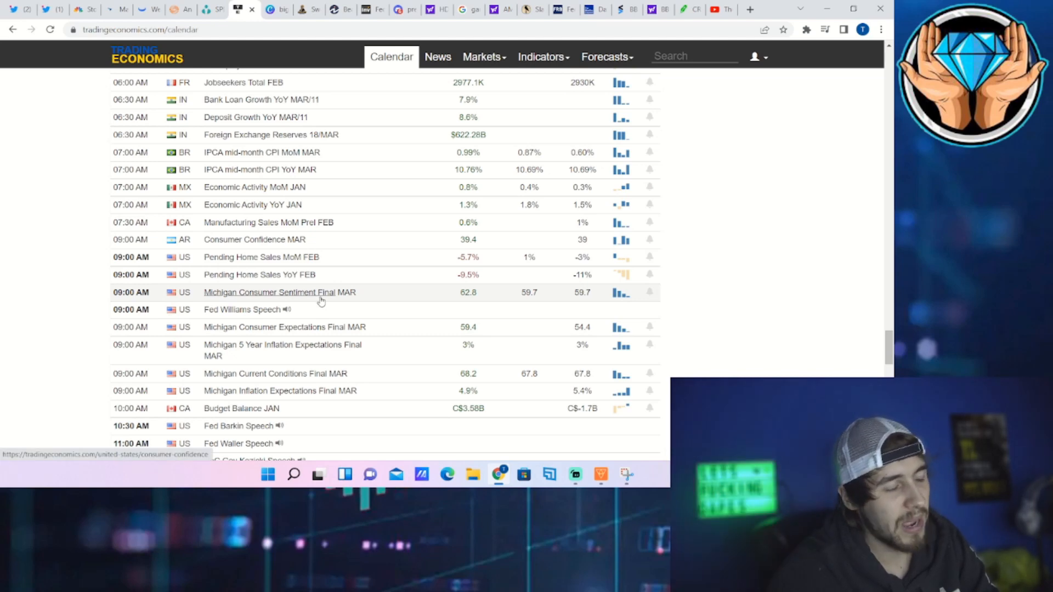
pyautogui.scroll(-3)
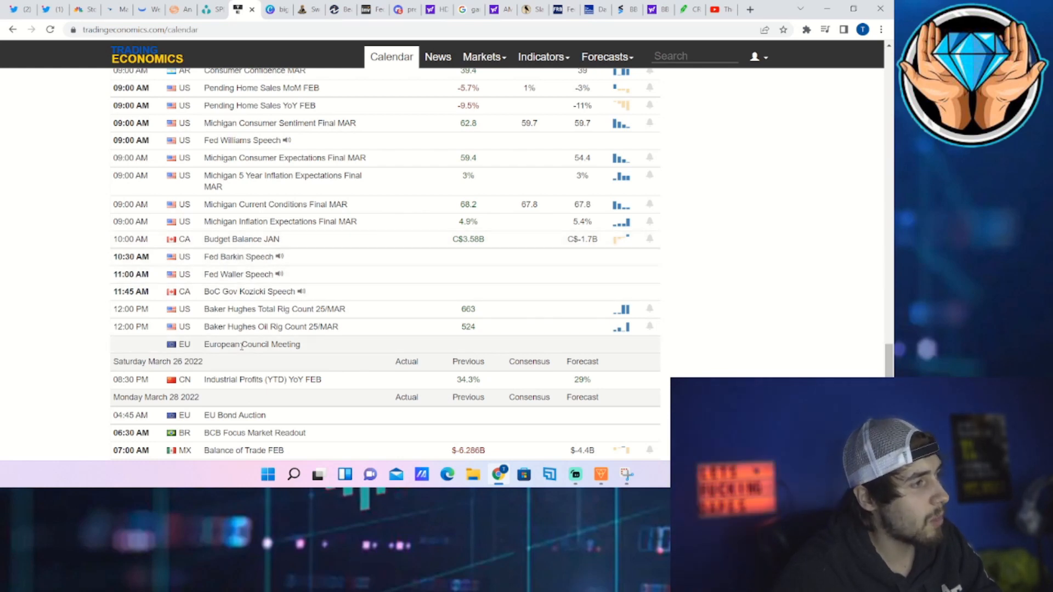
# Step: Return to the Friday March 25, 2022 header and its 02:00–04:00 AM releases
pyautogui.doubleClick(252, 343)
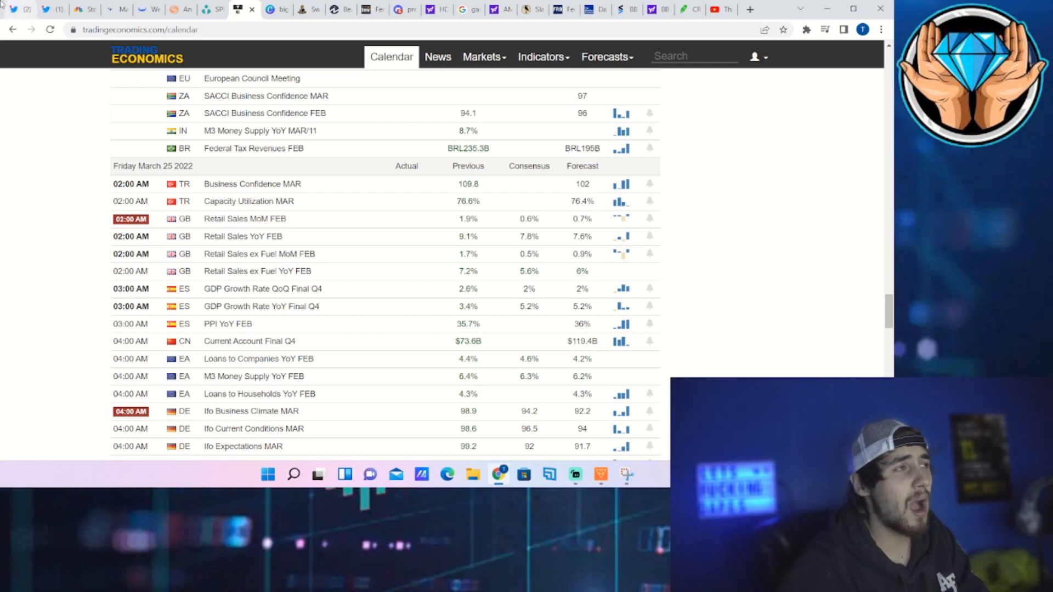
pyautogui.moveTo(21, 9)
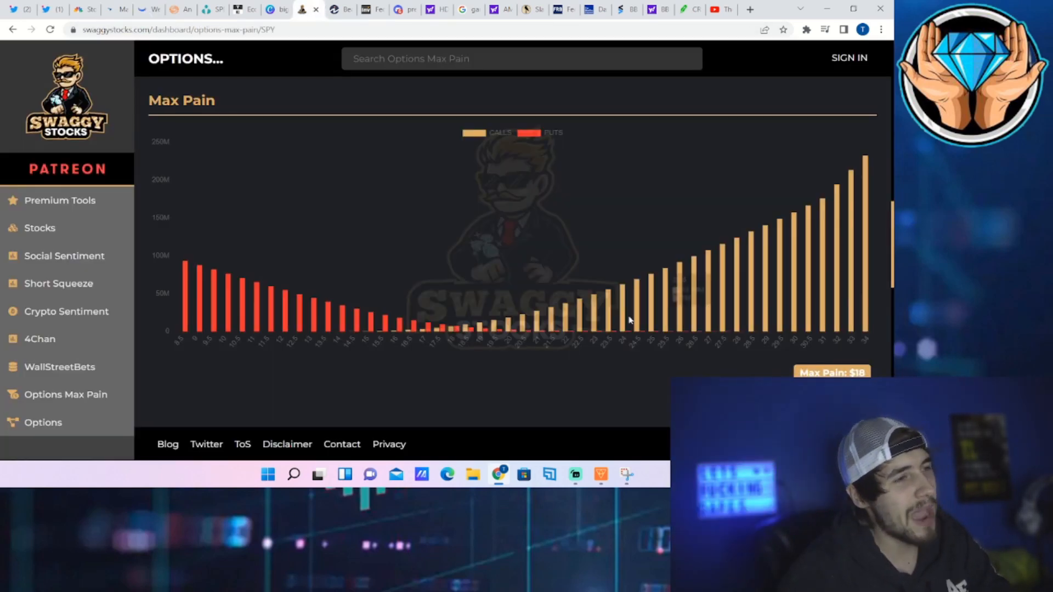
# Step: Scroll the Swaggy Stocks SPY max pain chart ($18) into view, then return to Webull's AMC chart
pyautogui.scroll(-3)
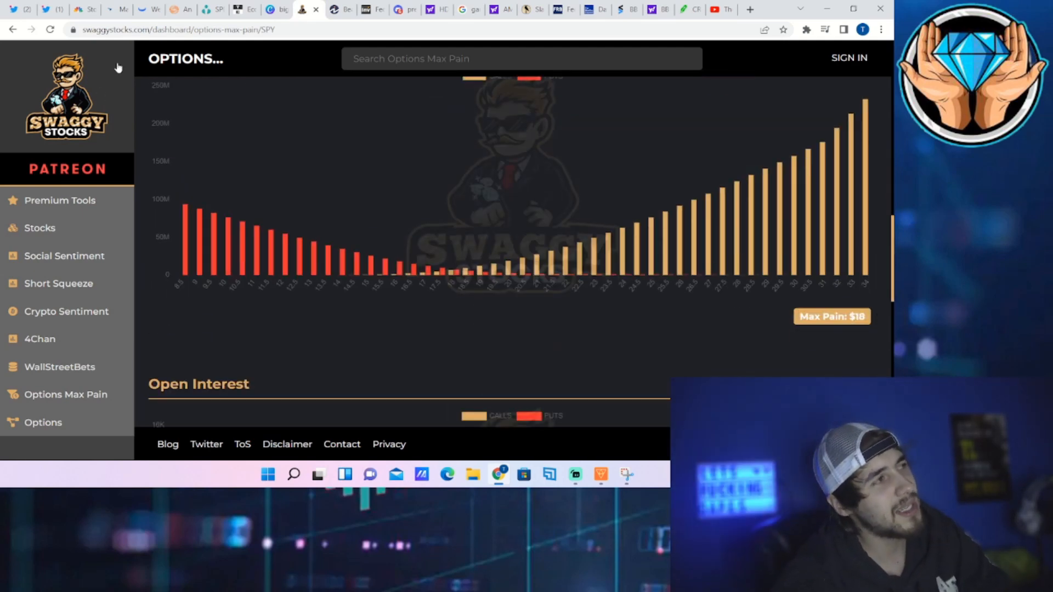
pyautogui.click(144, 10)
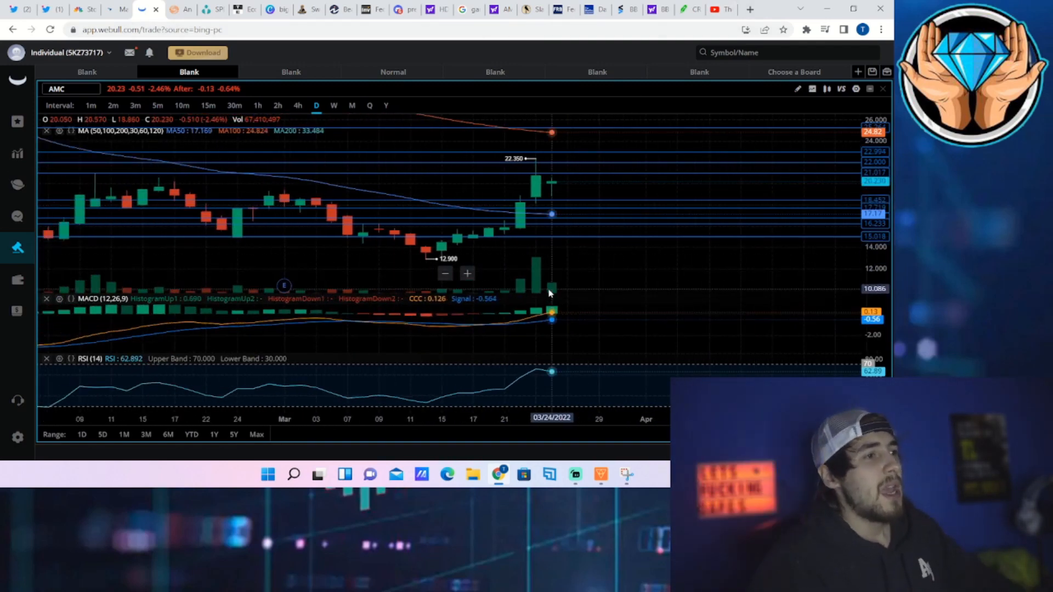
pyautogui.moveTo(562, 285)
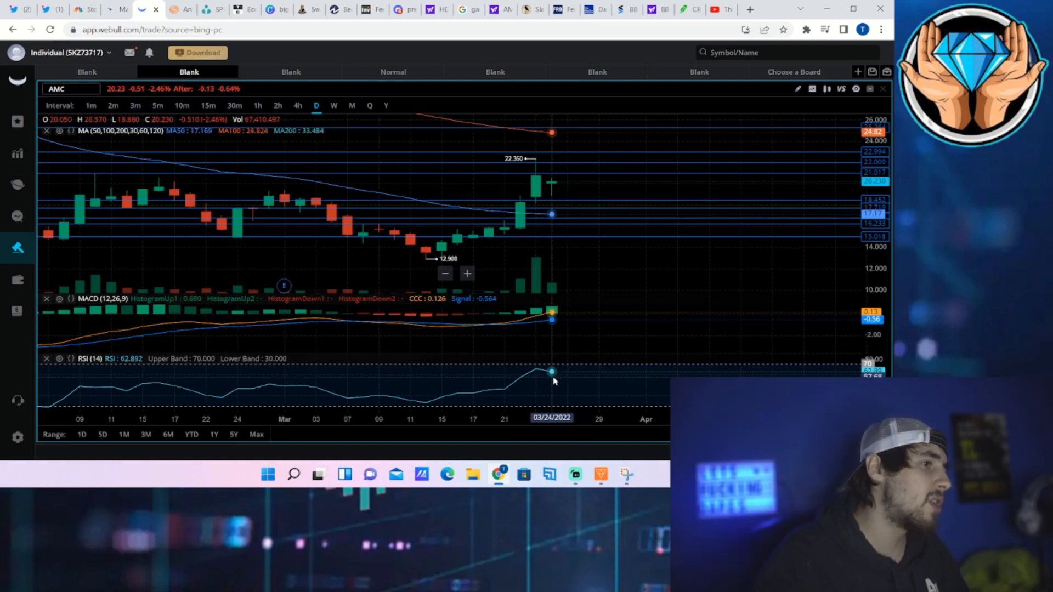
pyautogui.moveTo(538, 373)
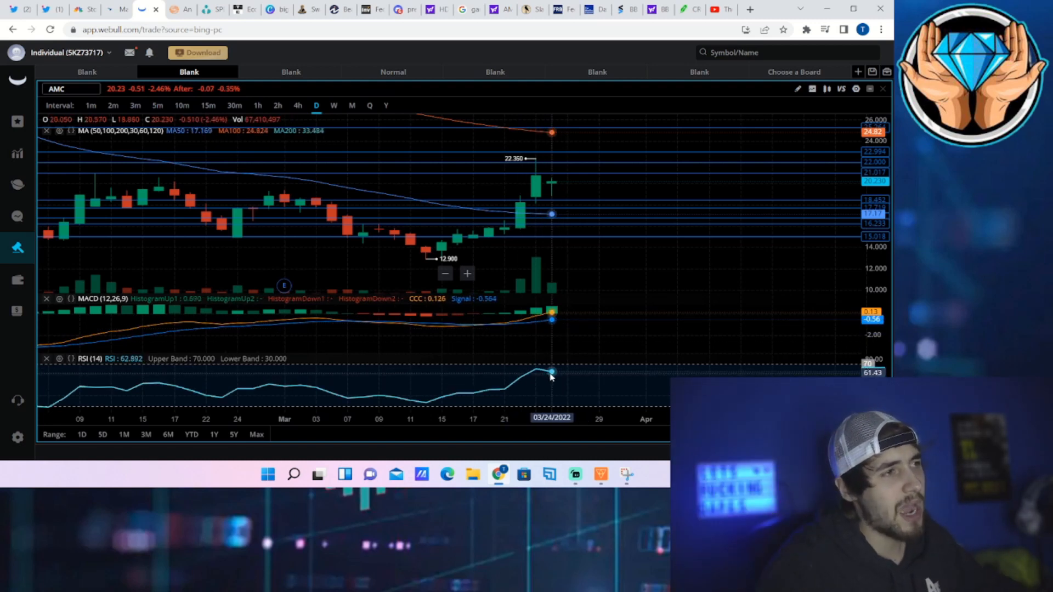
pyautogui.moveTo(473, 223)
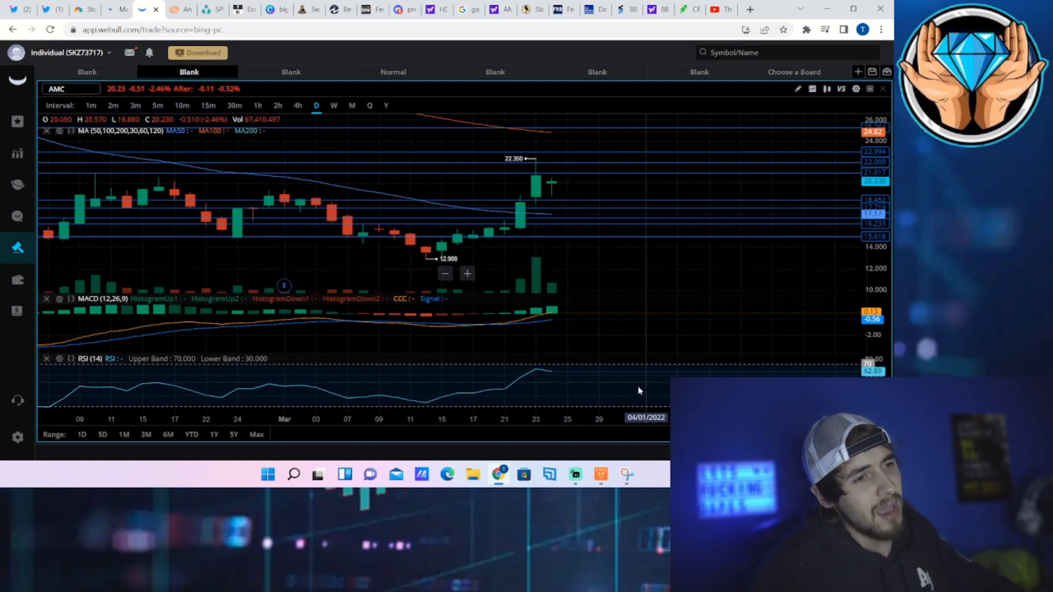
pyautogui.moveTo(555, 369)
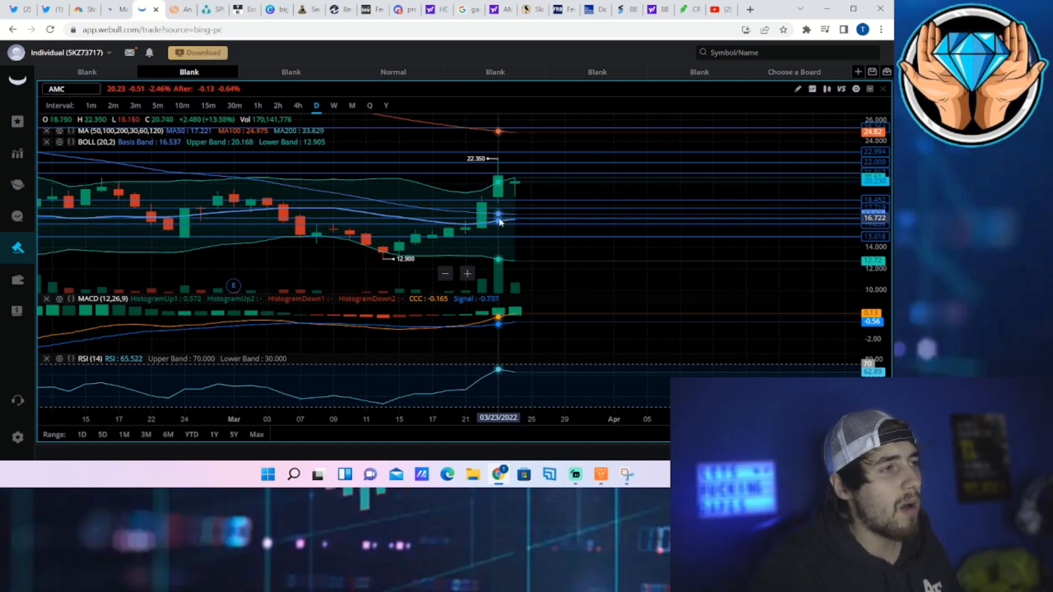
pyautogui.moveTo(464, 231)
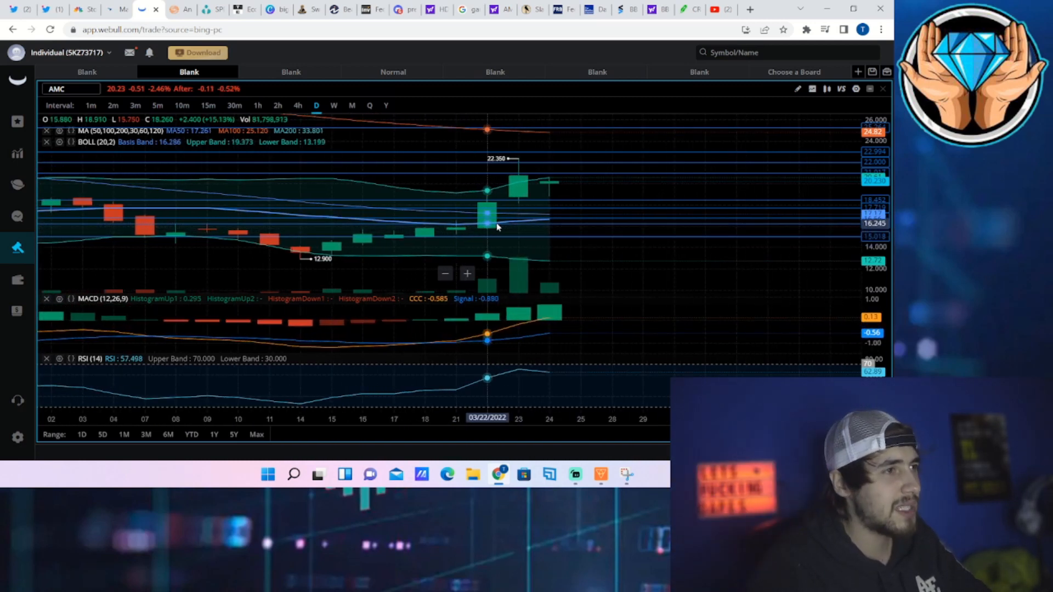
pyautogui.moveTo(529, 220)
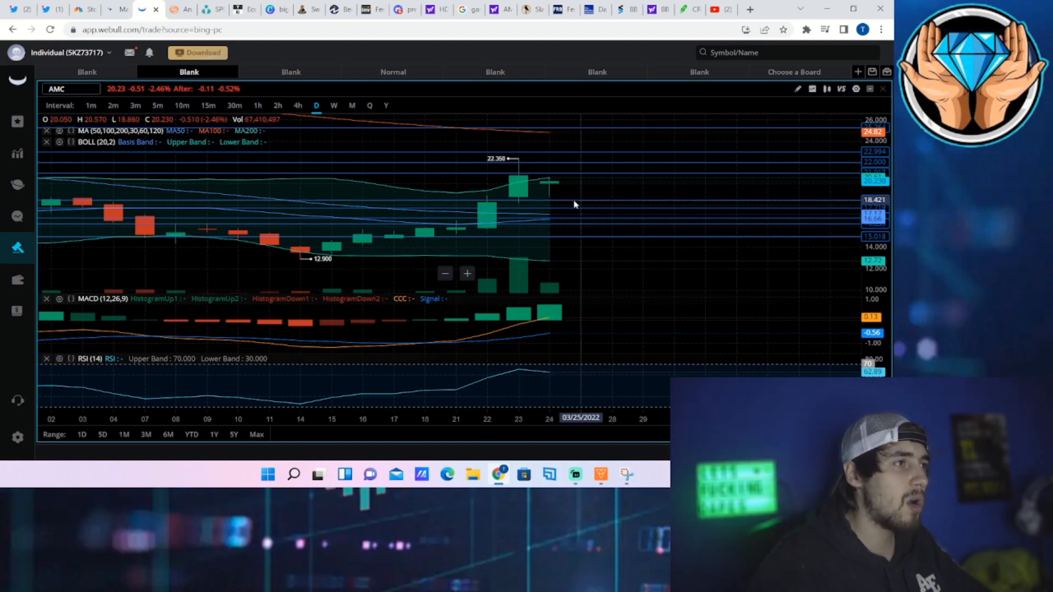
pyautogui.moveTo(519, 231)
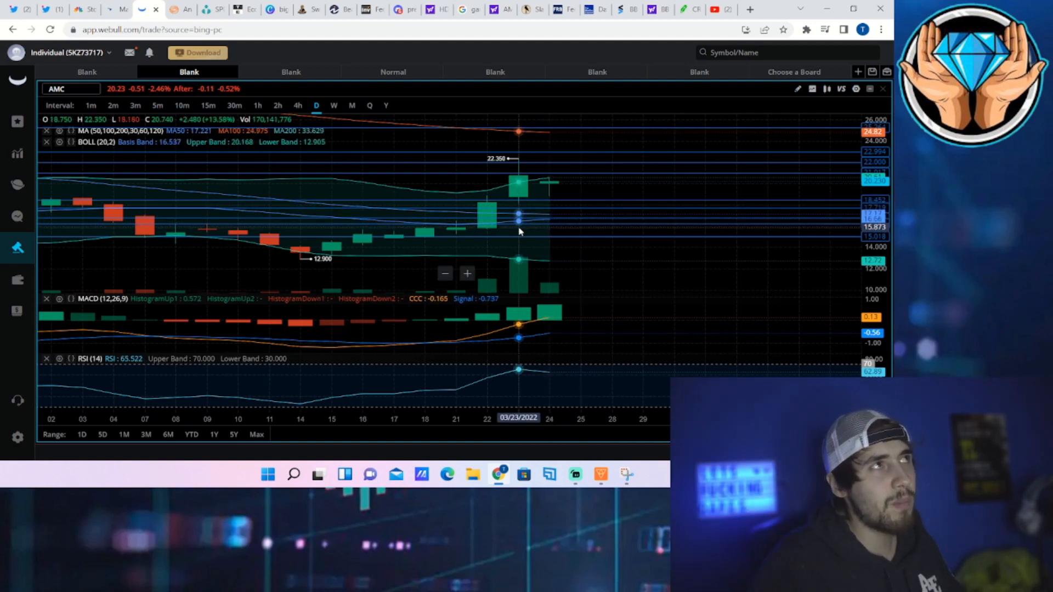
pyautogui.moveTo(529, 236)
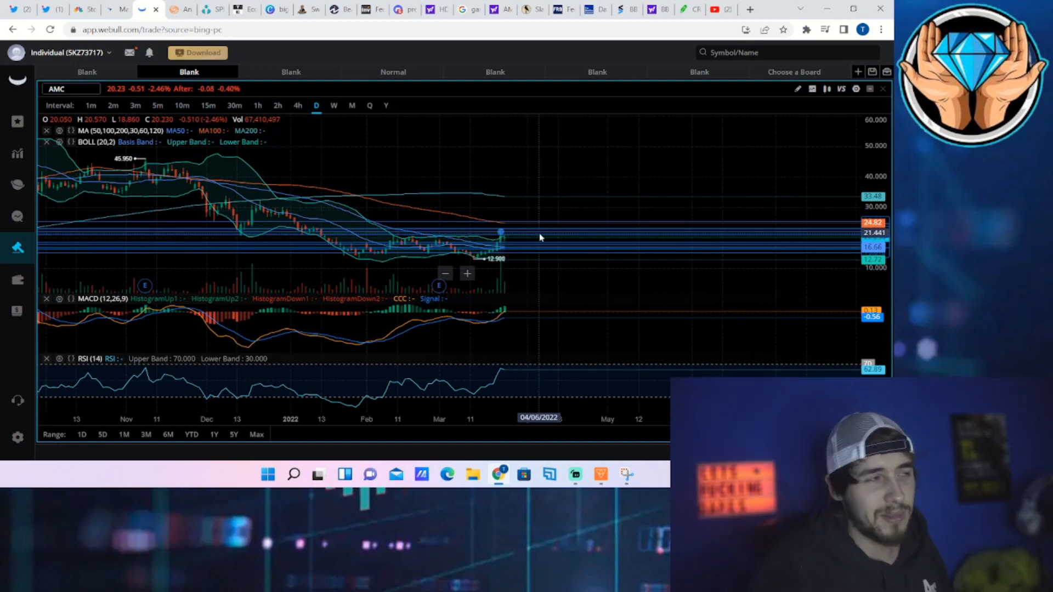
pyautogui.moveTo(500, 262)
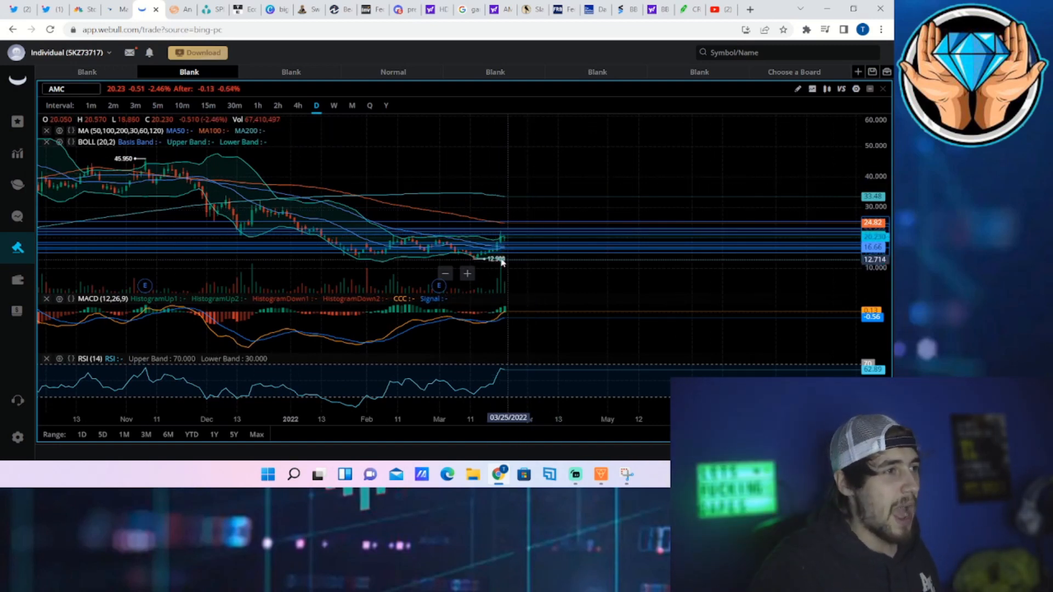
pyautogui.moveTo(470, 252)
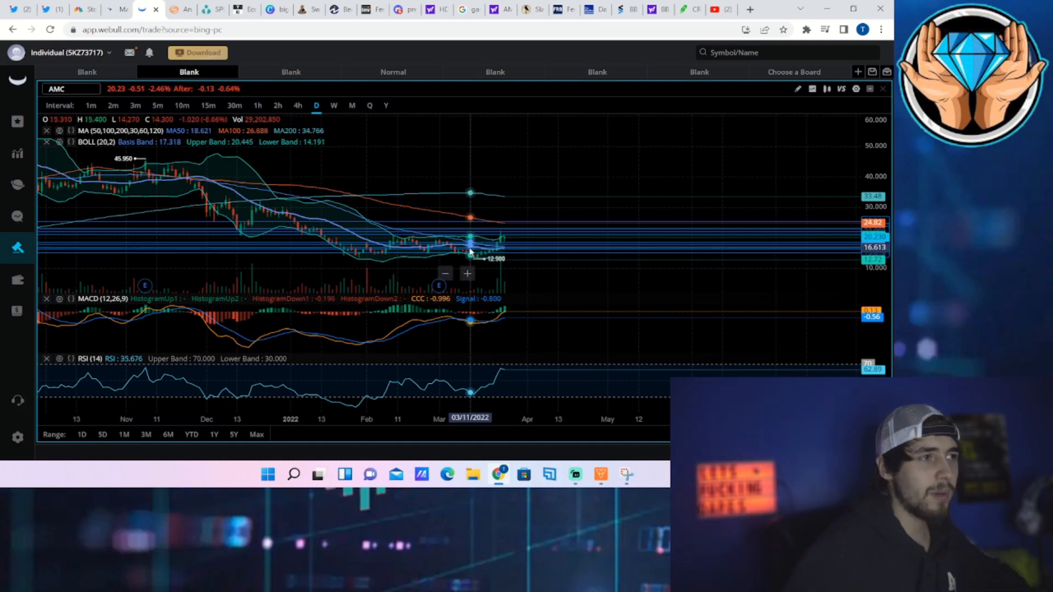